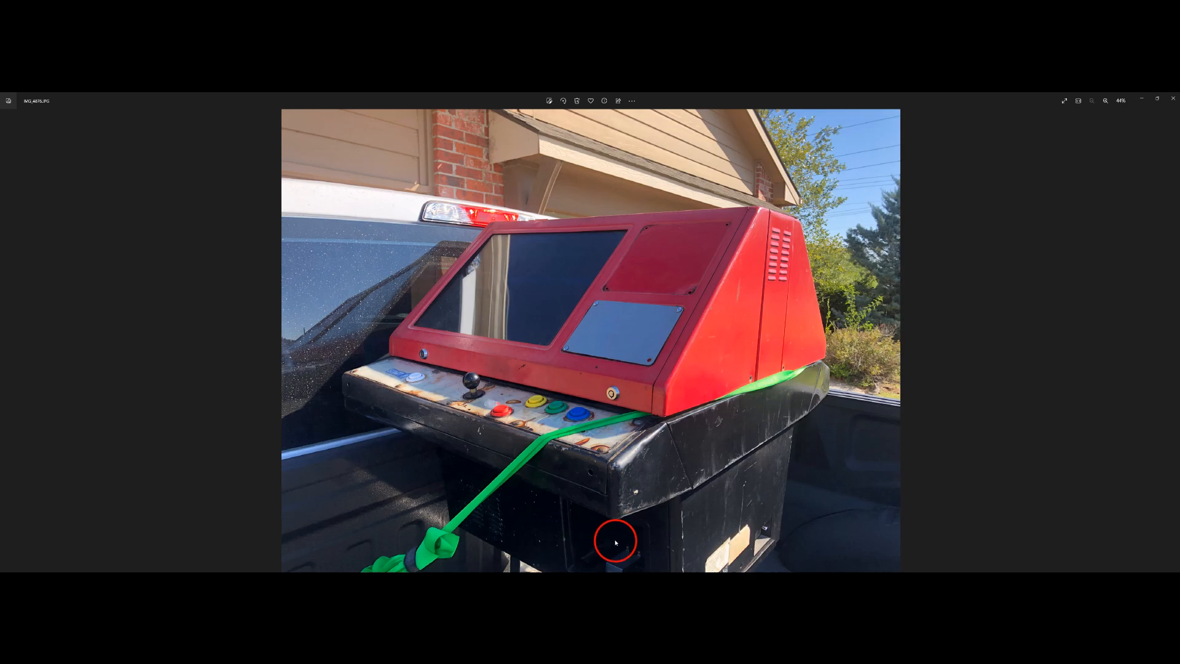
mouse_move(612, 547)
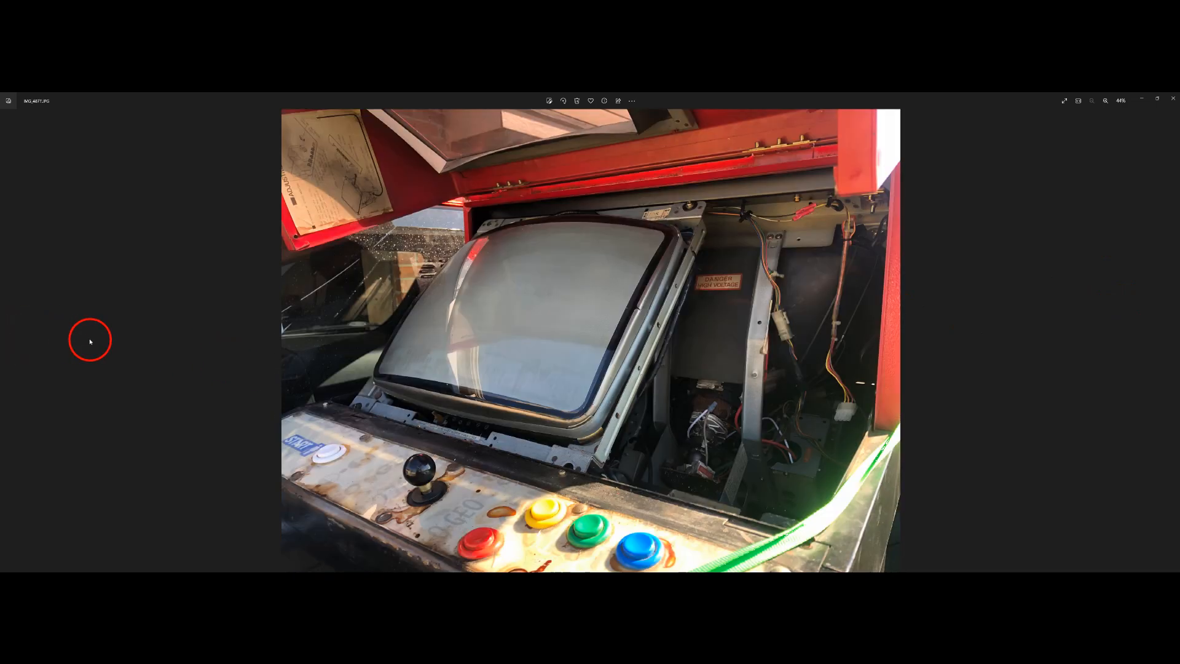
mouse_move(700, 443)
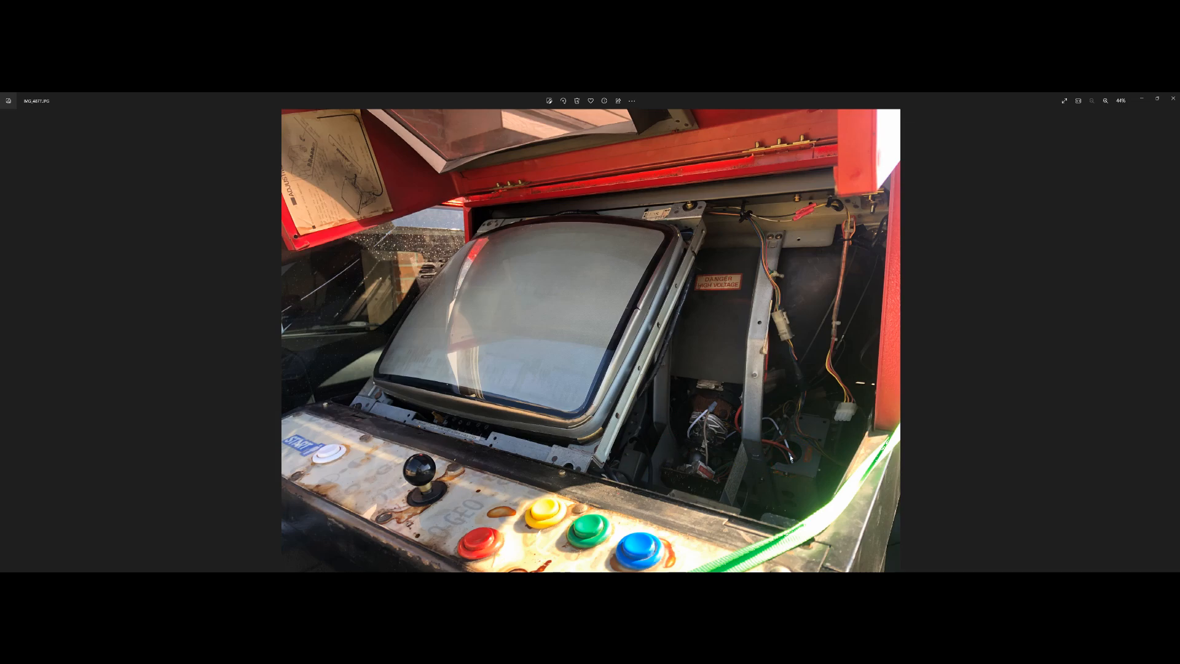
Step: Advance from the truck-bed cabinet photo to the exposed monitor and wiring photo
key(Right)
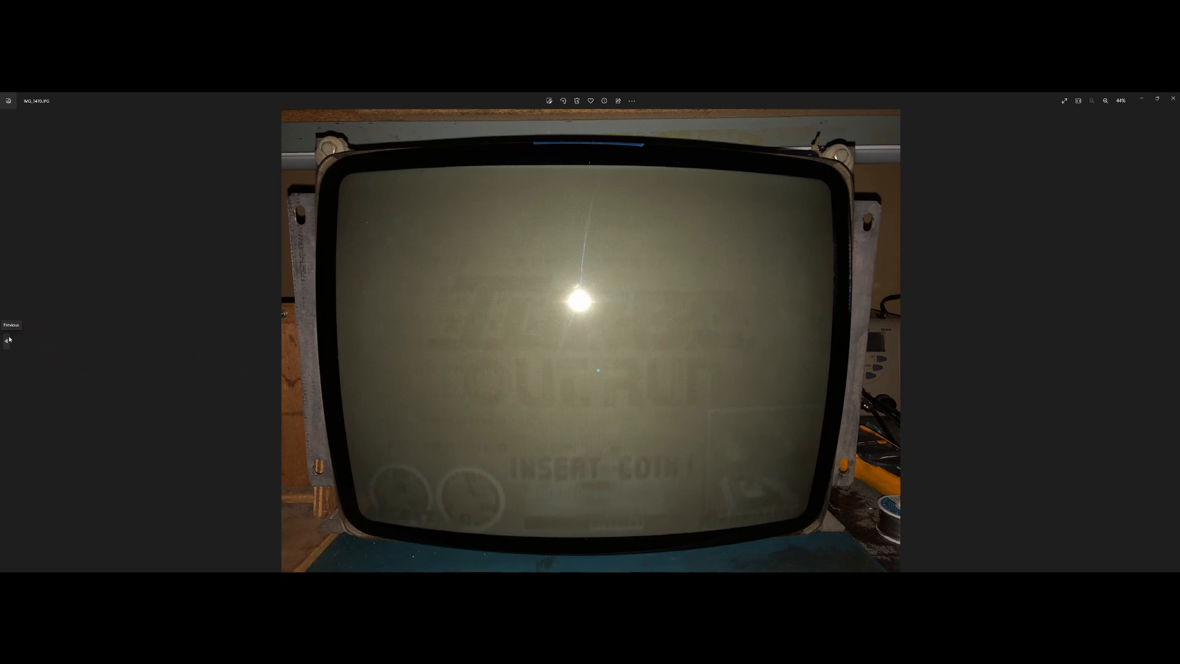
click(10, 340)
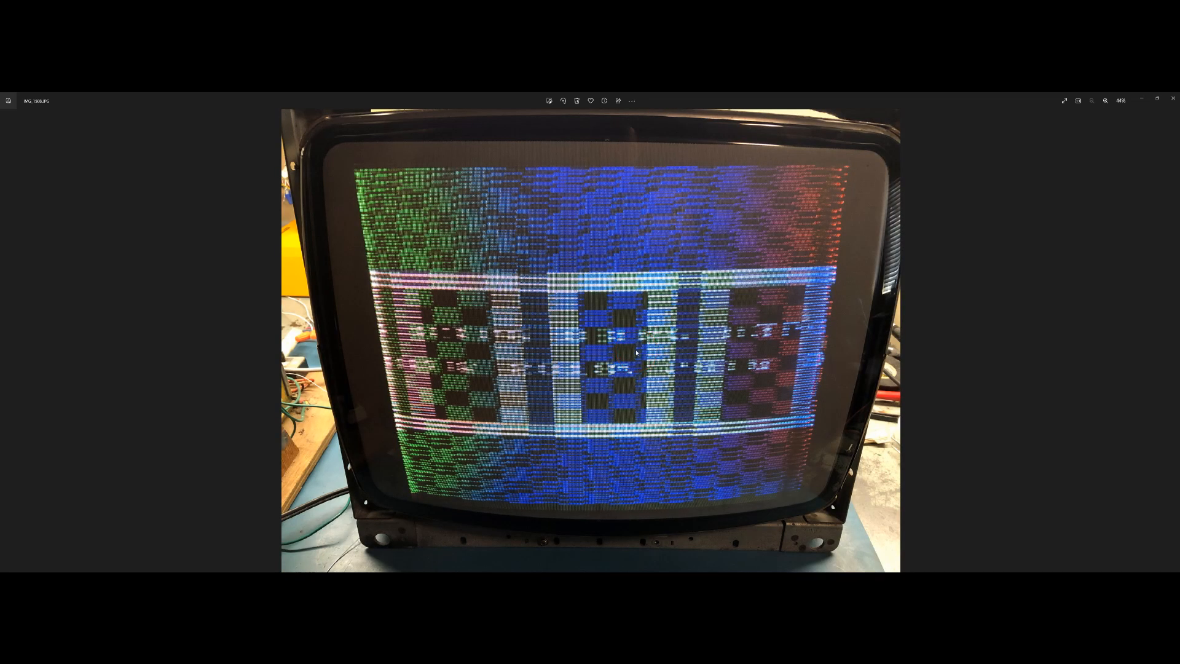
Step: Advance two photos to the bench monitor showing the garbled checkerboard screen
click(629, 350)
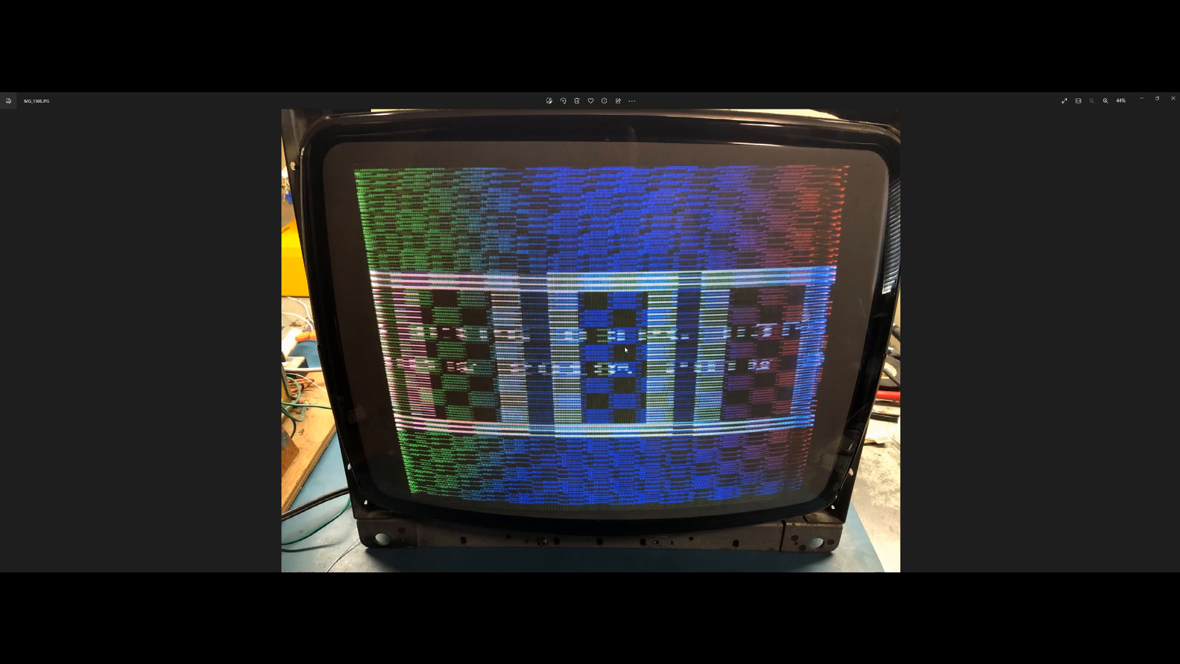
click(623, 348)
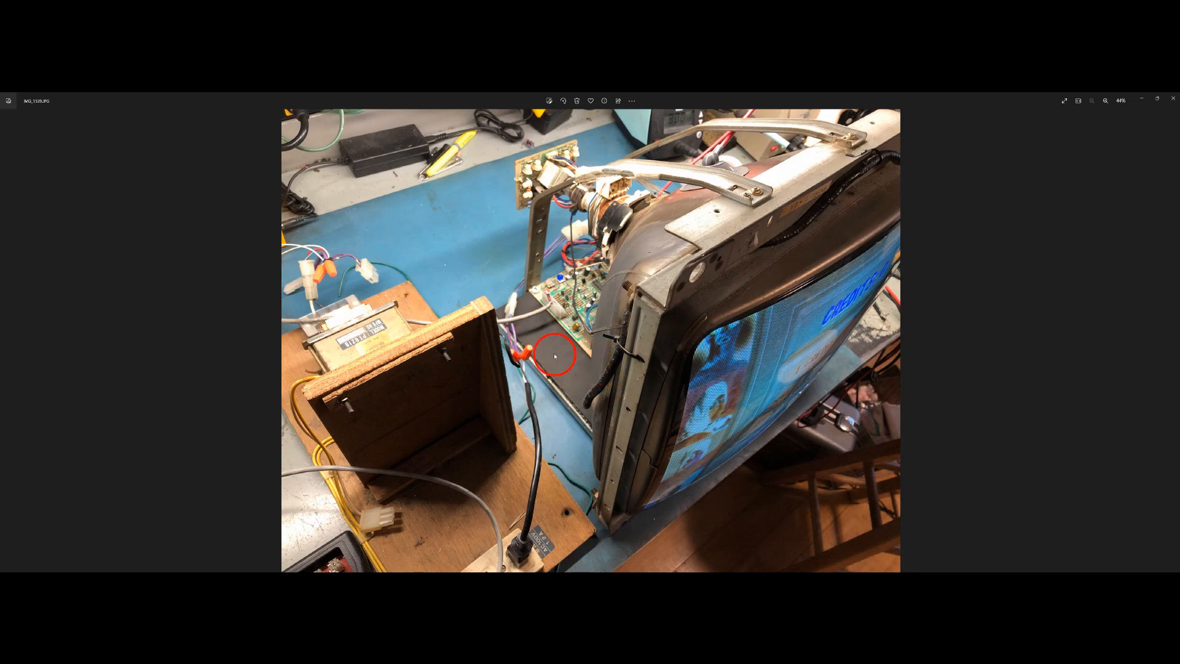
mouse_move(534, 290)
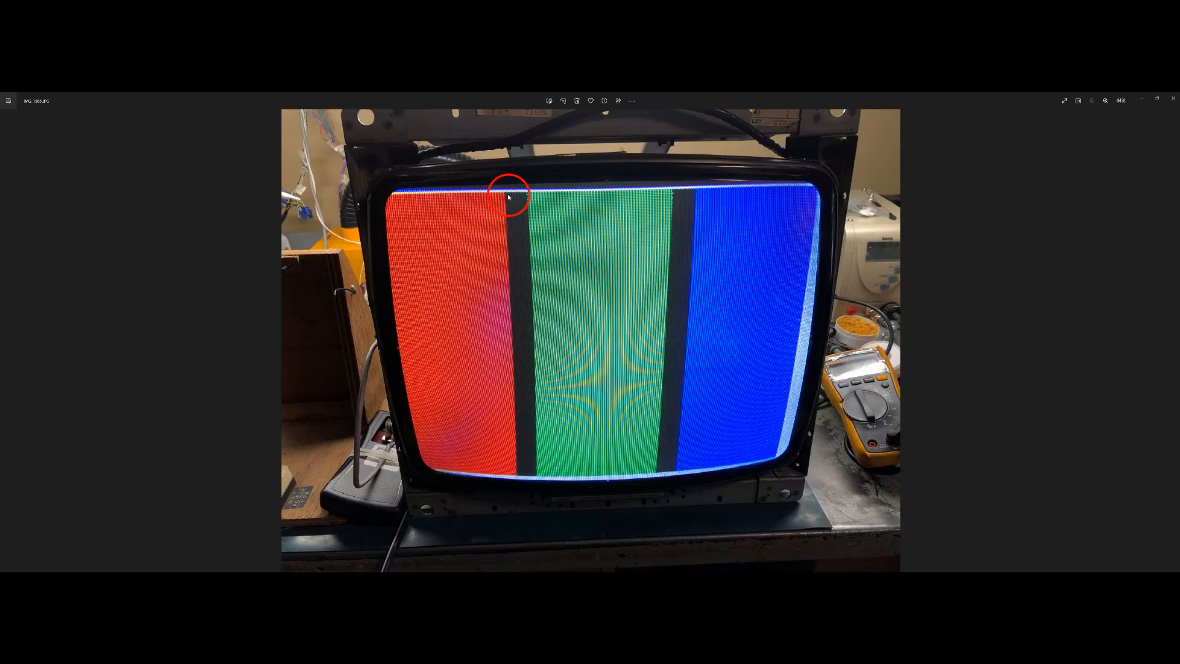
mouse_move(407, 449)
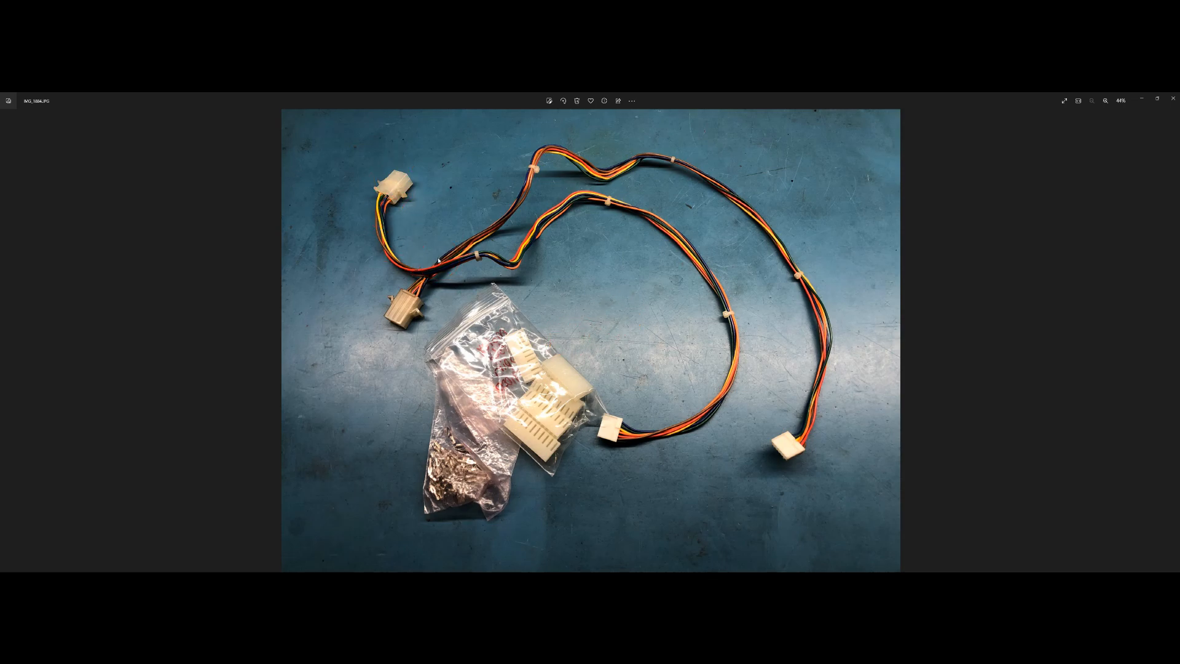
Step: Advance from the harness-and-connector-bag photo to the connector ends close-up
click(526, 369)
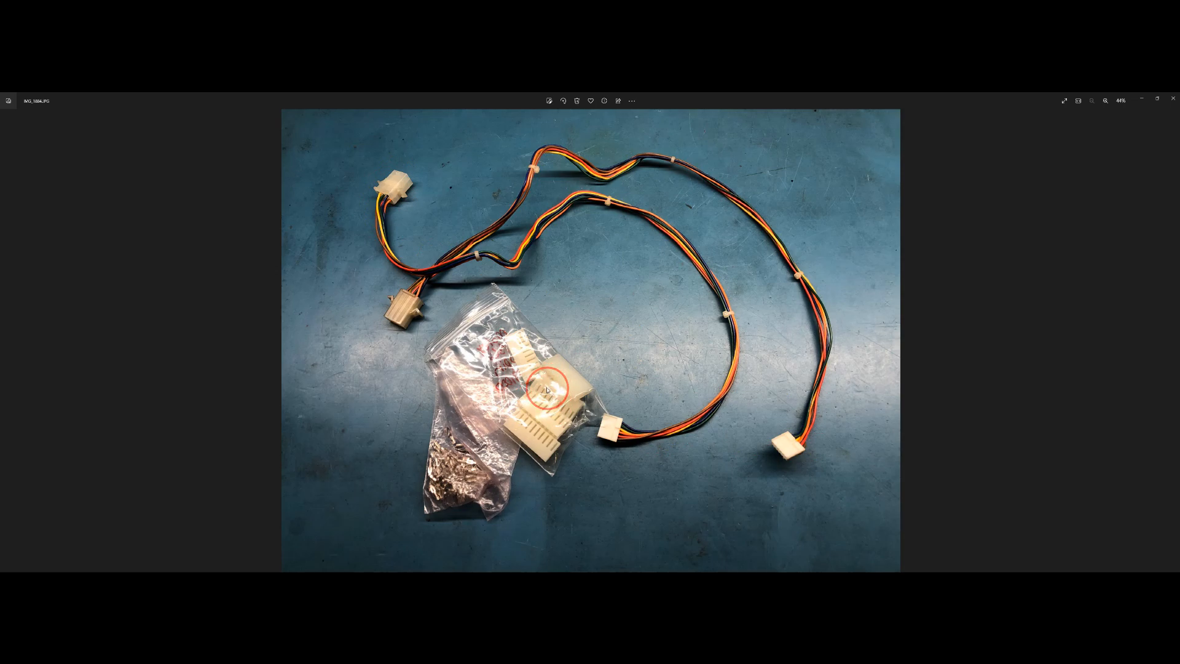
key(Right)
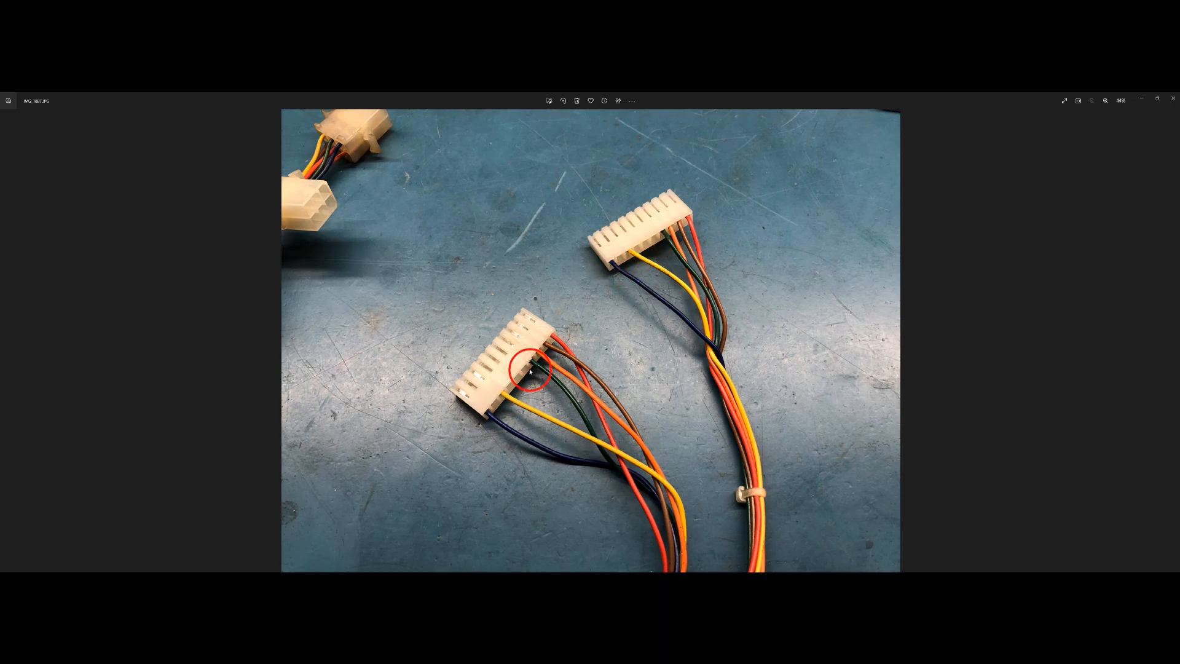
mouse_move(633, 324)
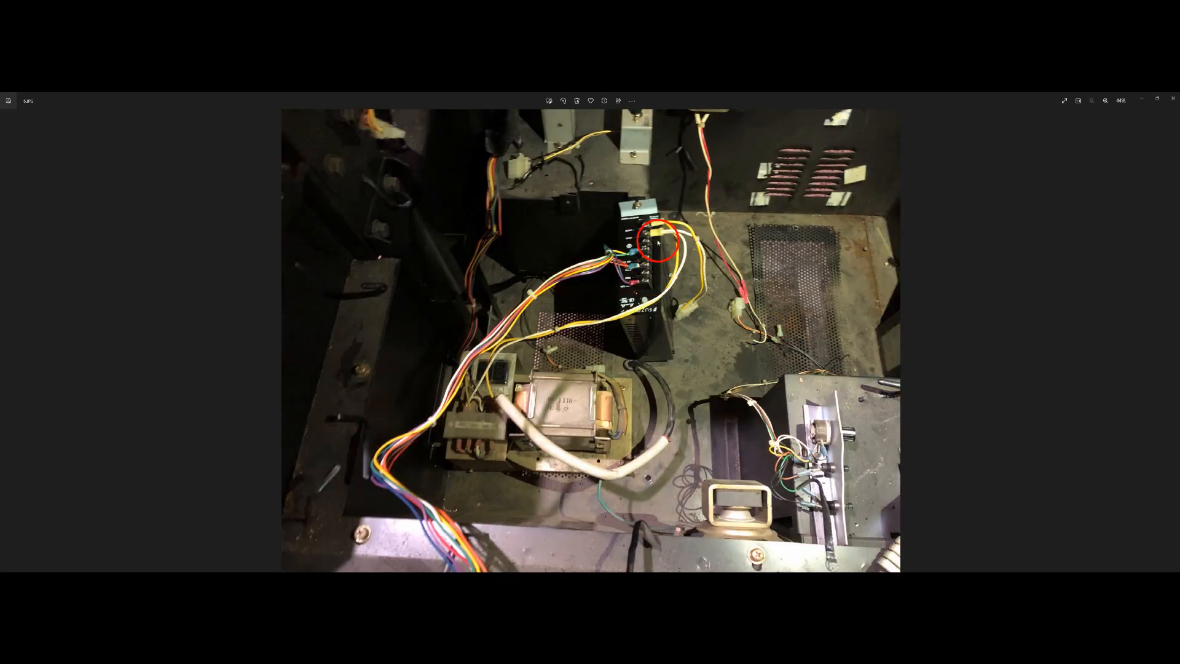
Step: Advance to the cabinet interior photo showing transformer and power supply wiring
key(Right)
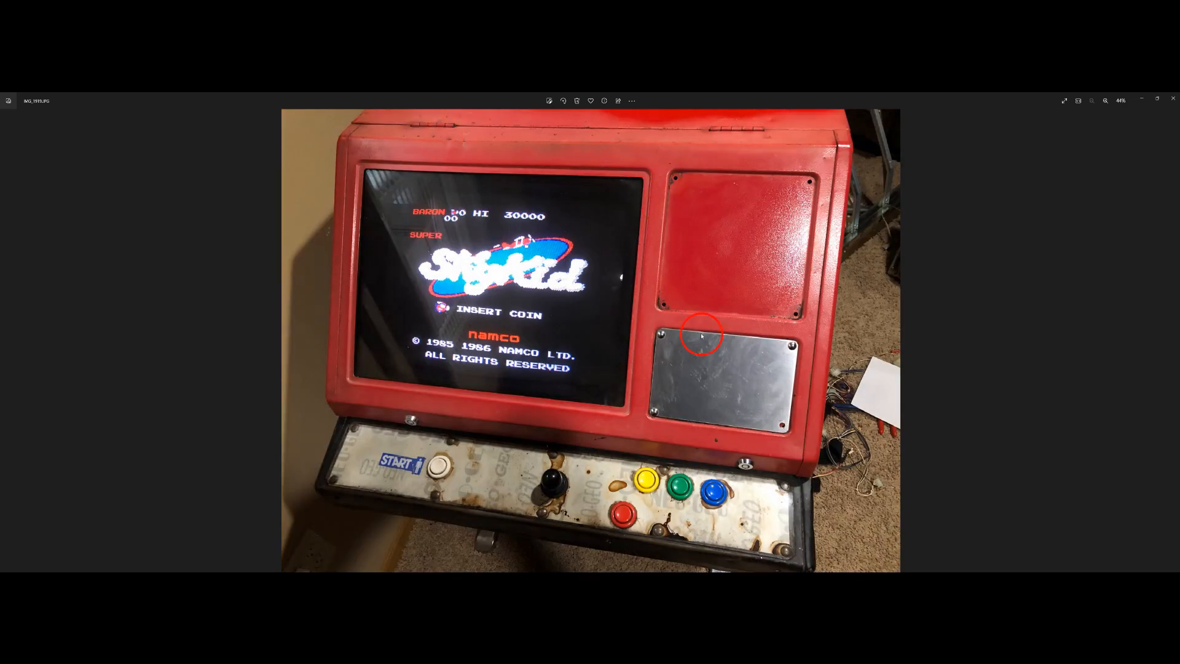
mouse_move(719, 419)
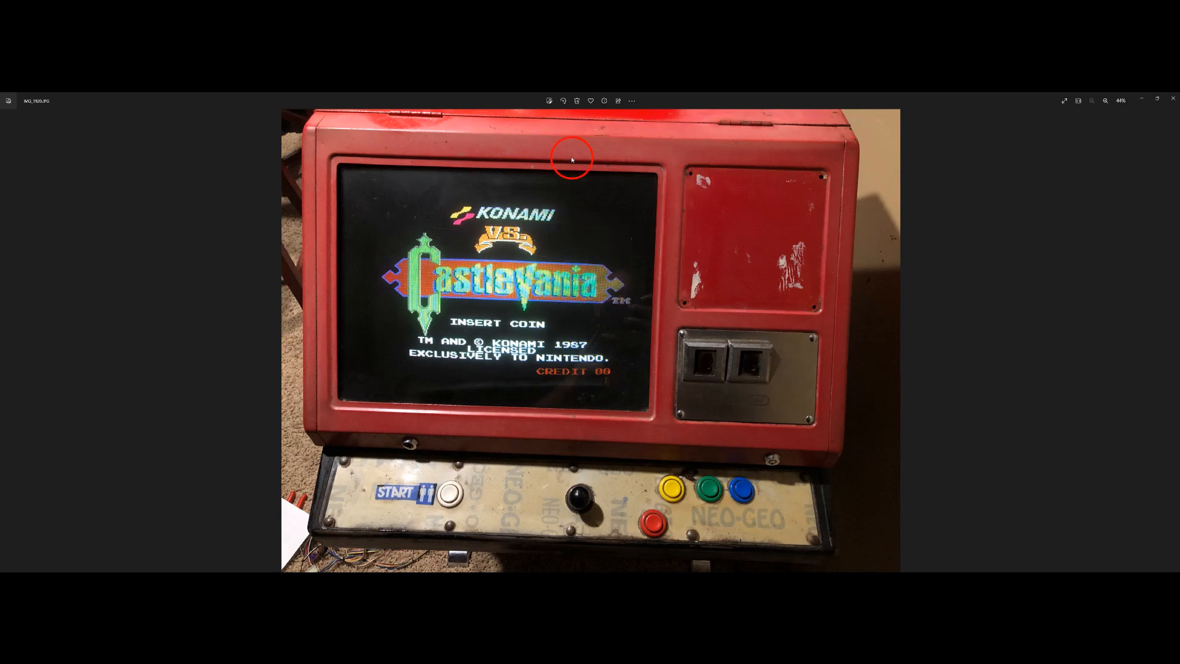
mouse_move(589, 306)
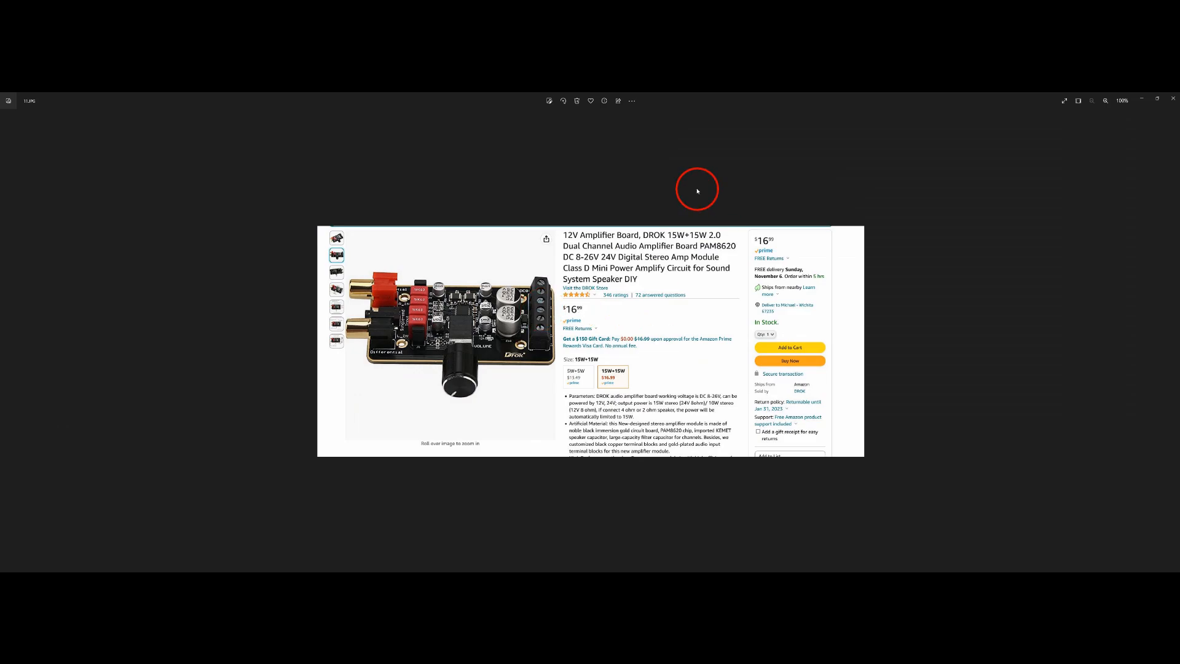
mouse_move(697, 190)
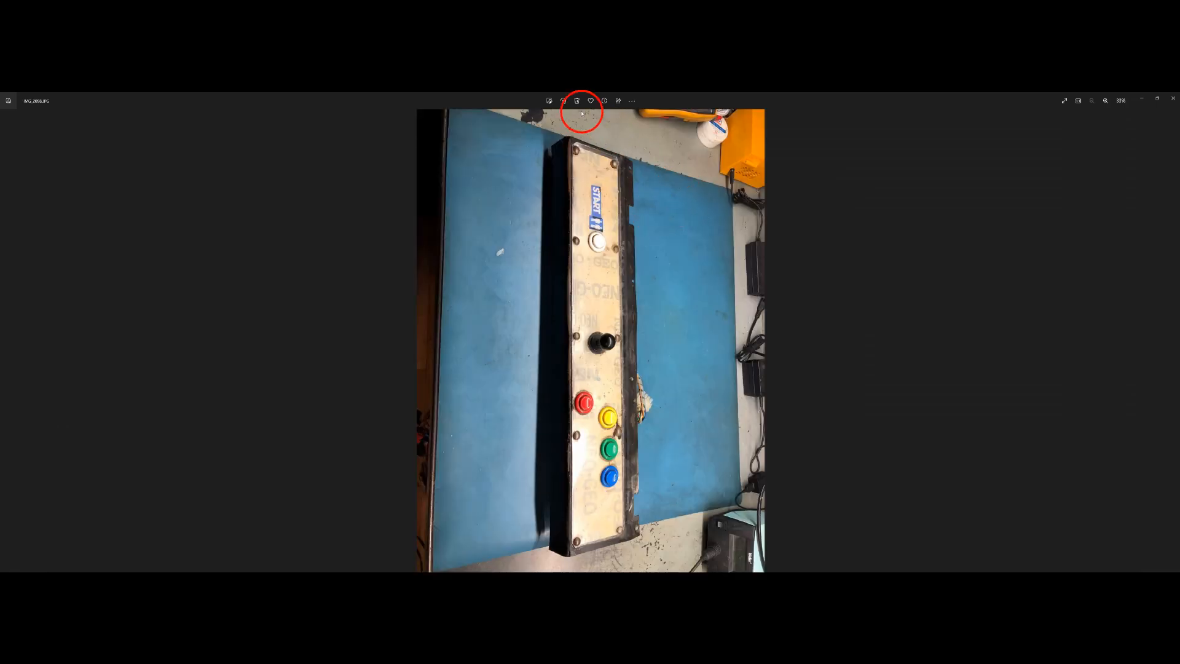
Step: Show the close-up of the white START button and its label
click(576, 100)
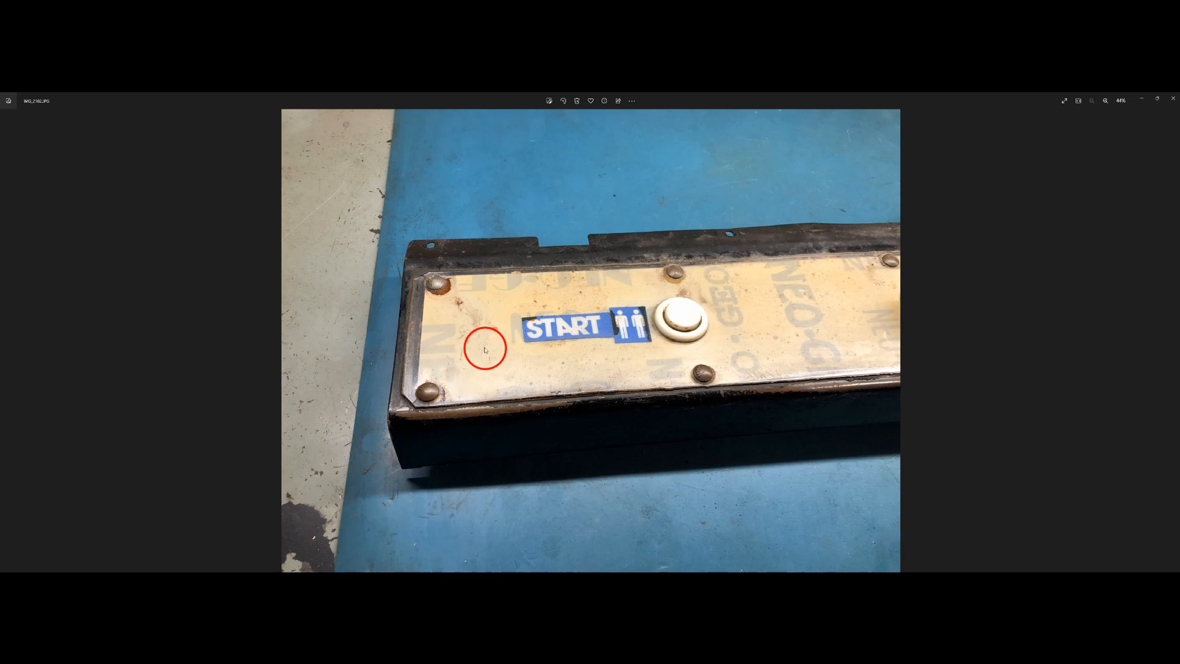
mouse_move(470, 348)
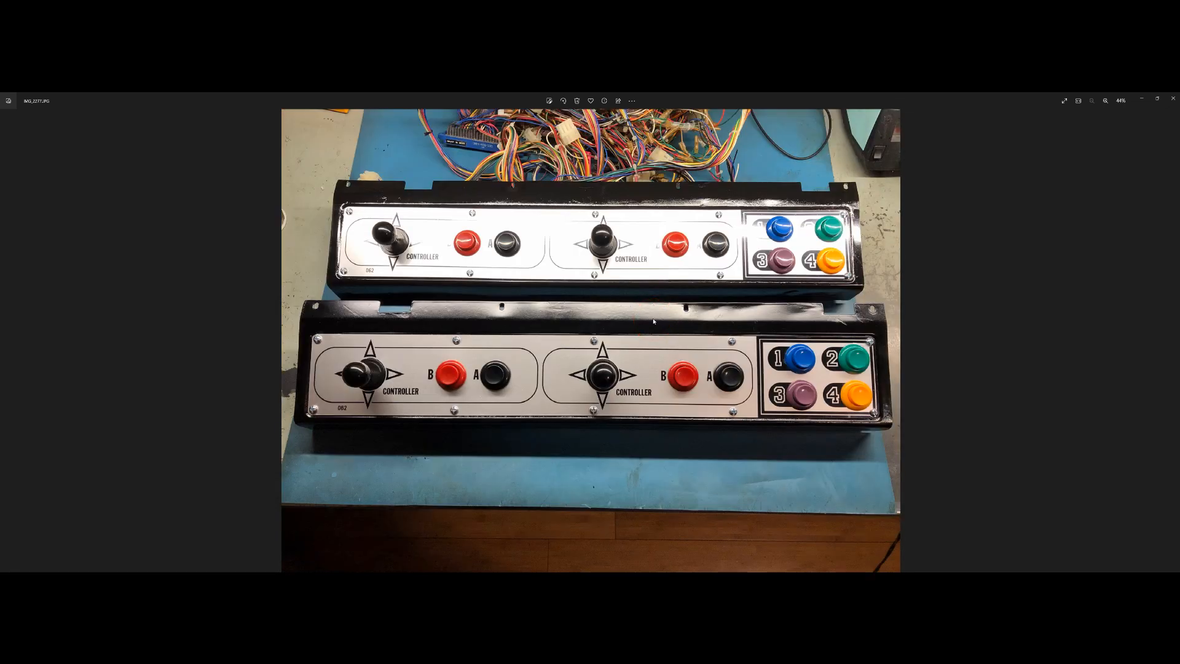
Step: Advance past the refinished control panels toward the bare red cabinet shell
click(656, 322)
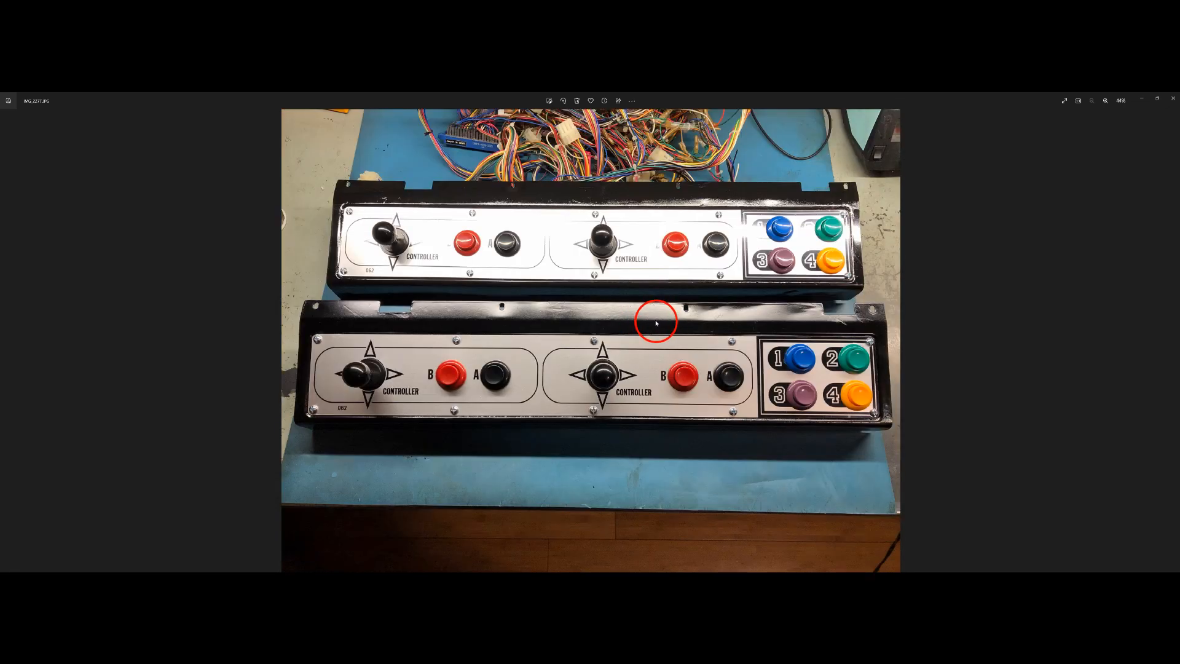
mouse_move(638, 213)
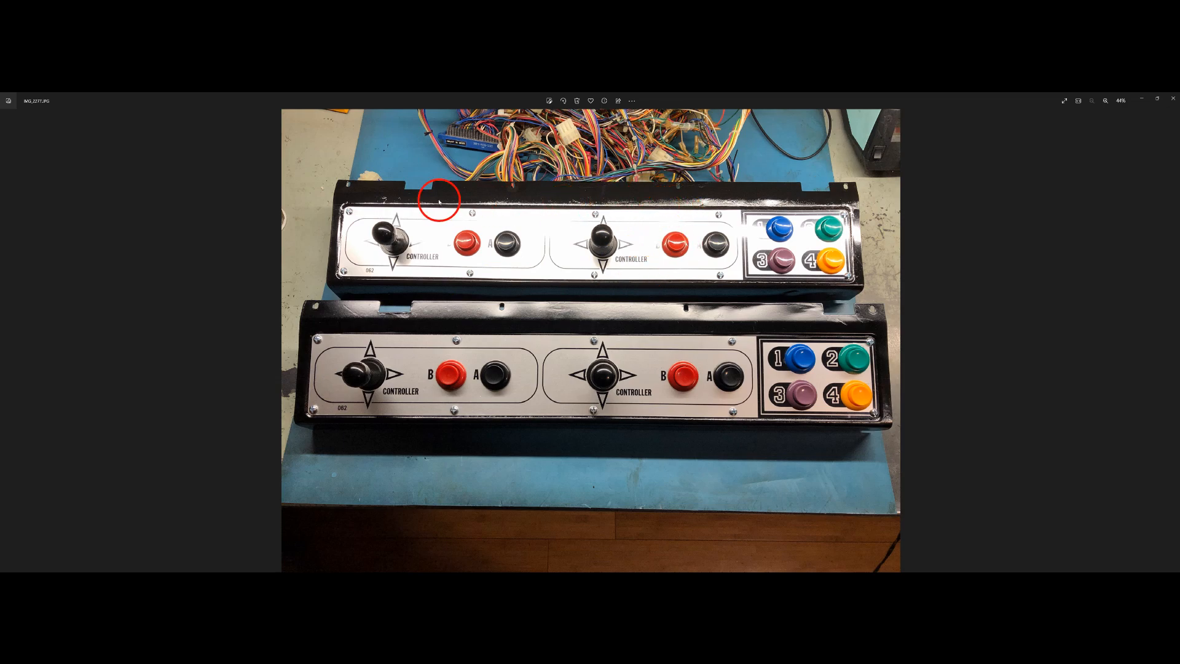
mouse_move(643, 197)
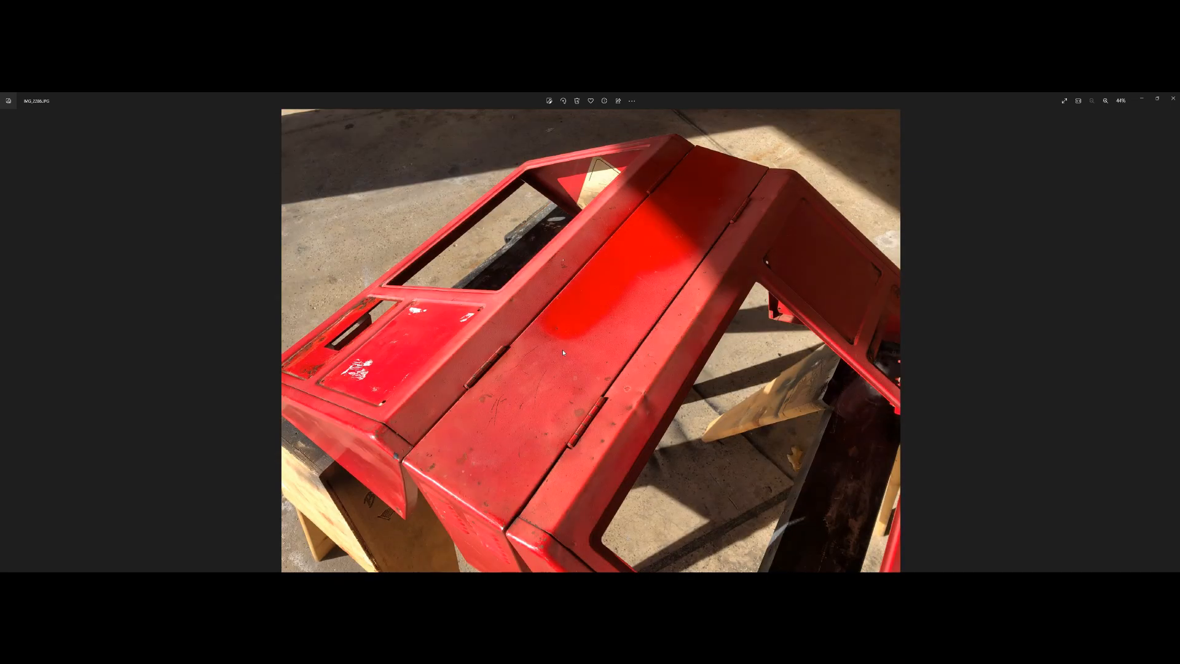
Step: Advance to the grey-primed cabinet top and point out the hole between panels
key(Right)
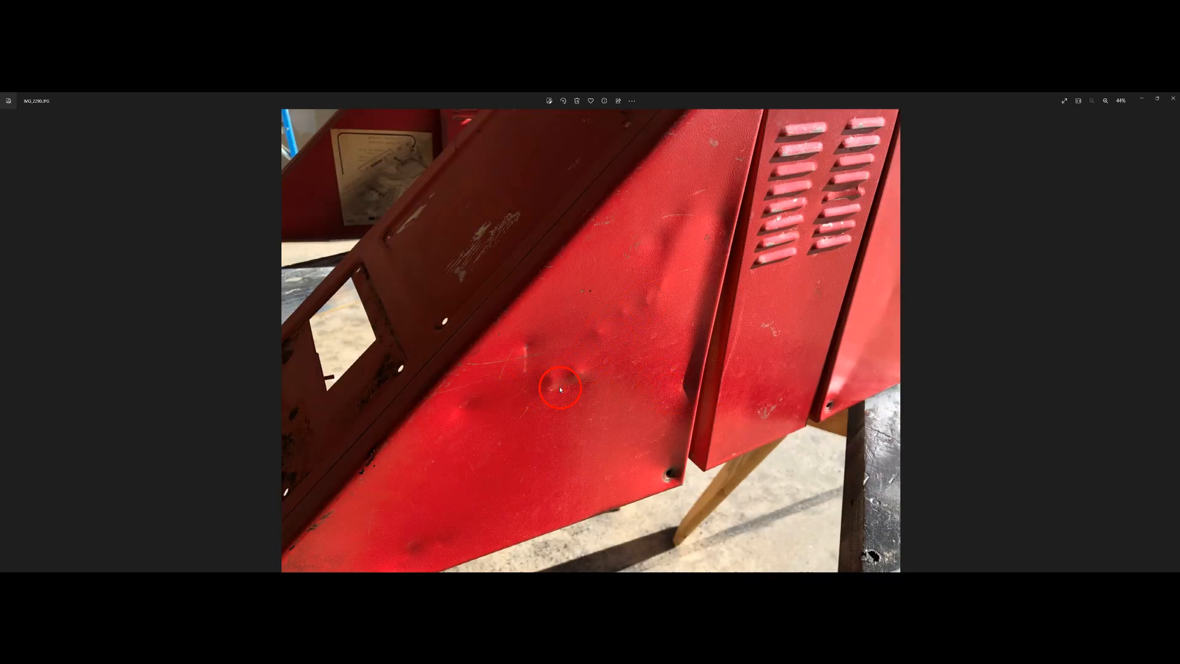
mouse_move(686, 379)
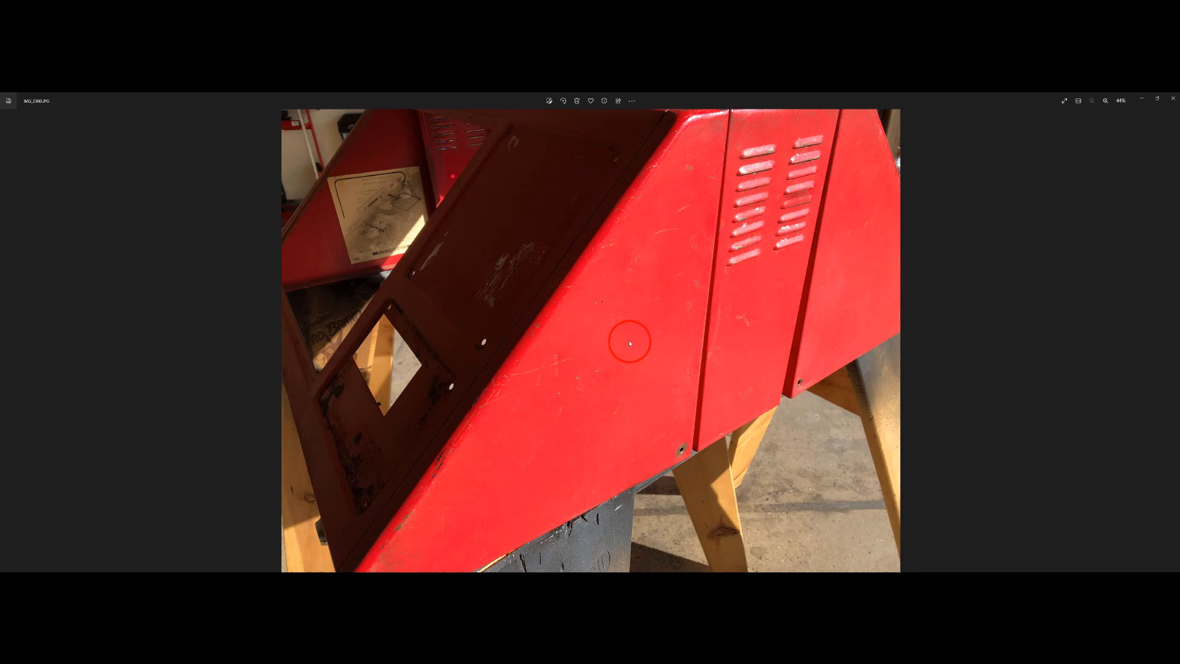
mouse_move(608, 311)
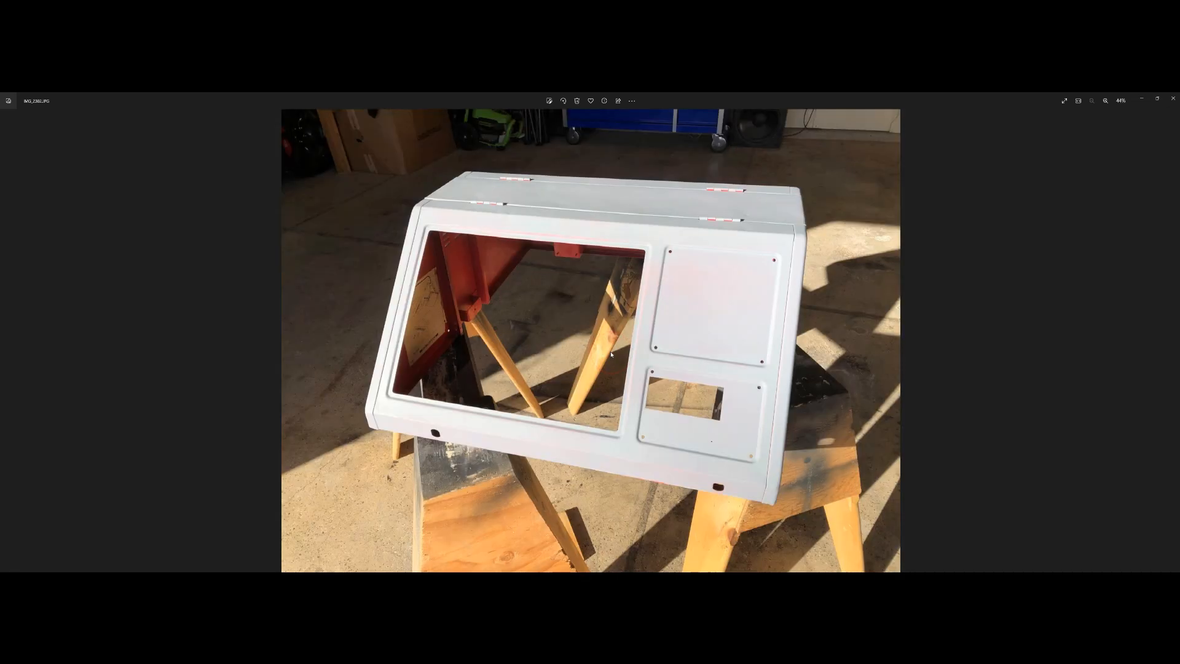
click(649, 366)
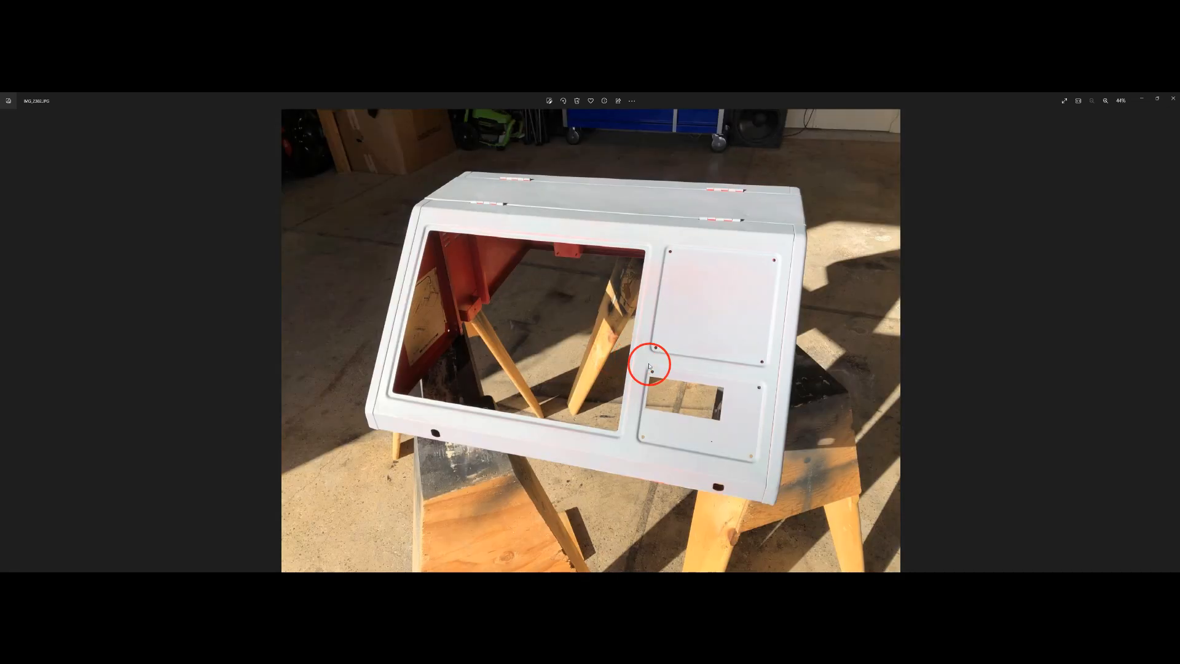
mouse_move(645, 282)
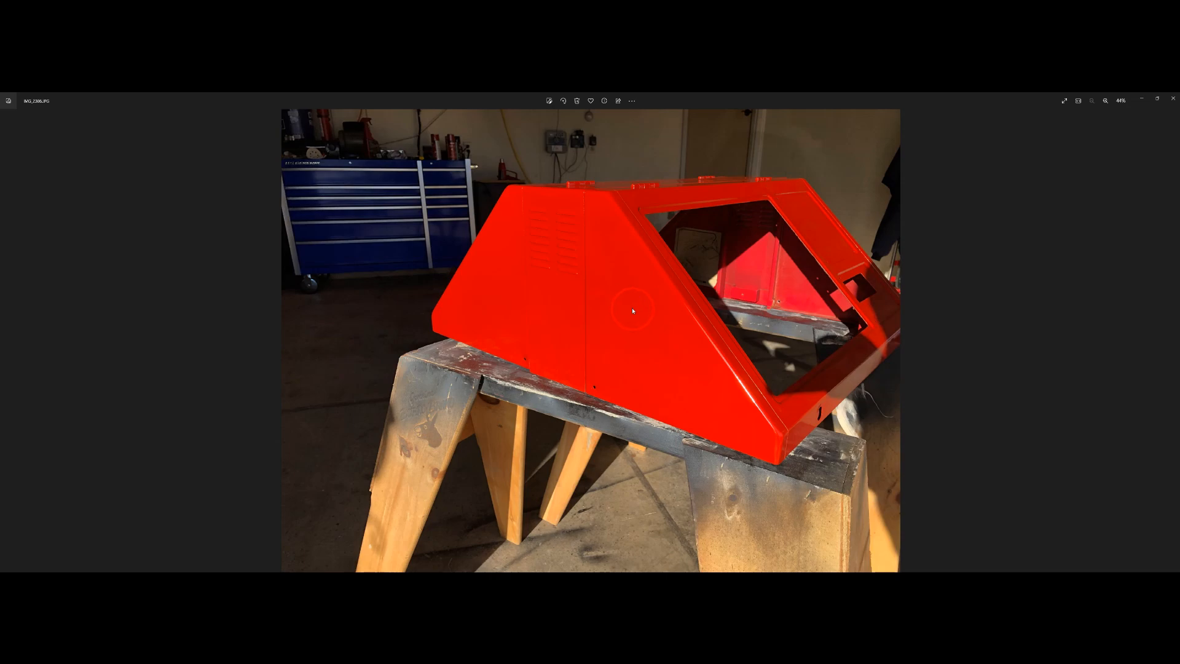
mouse_move(599, 314)
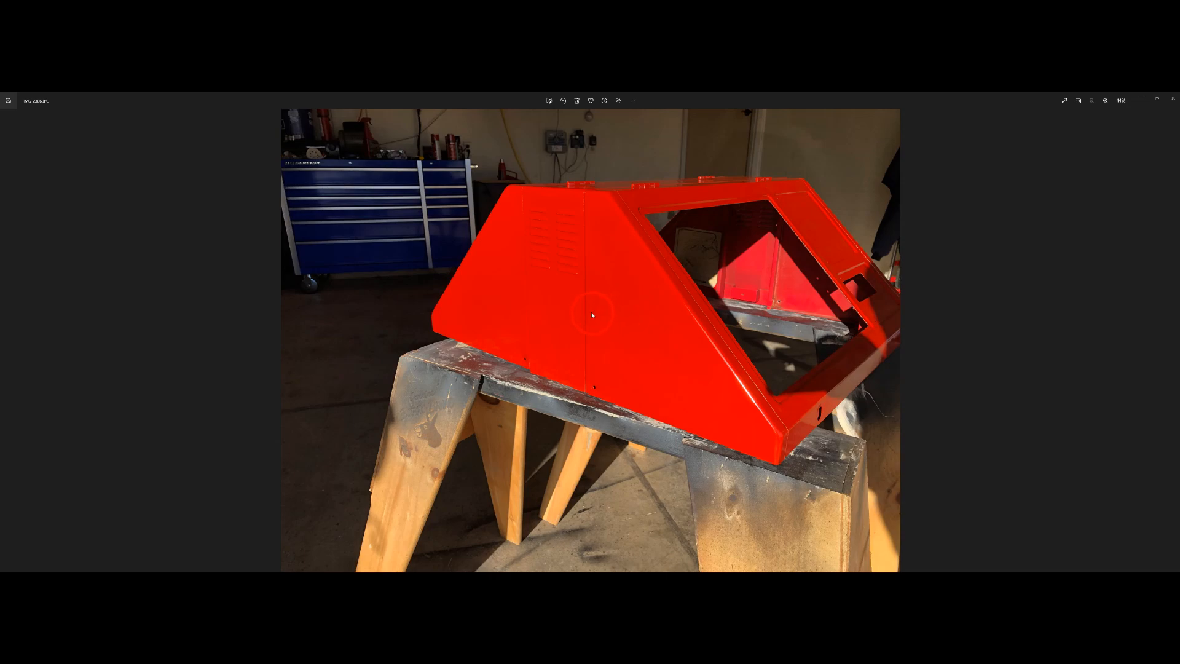
Step: Step through the freshly painted red cabinet photos to it back on its base
key(Right)
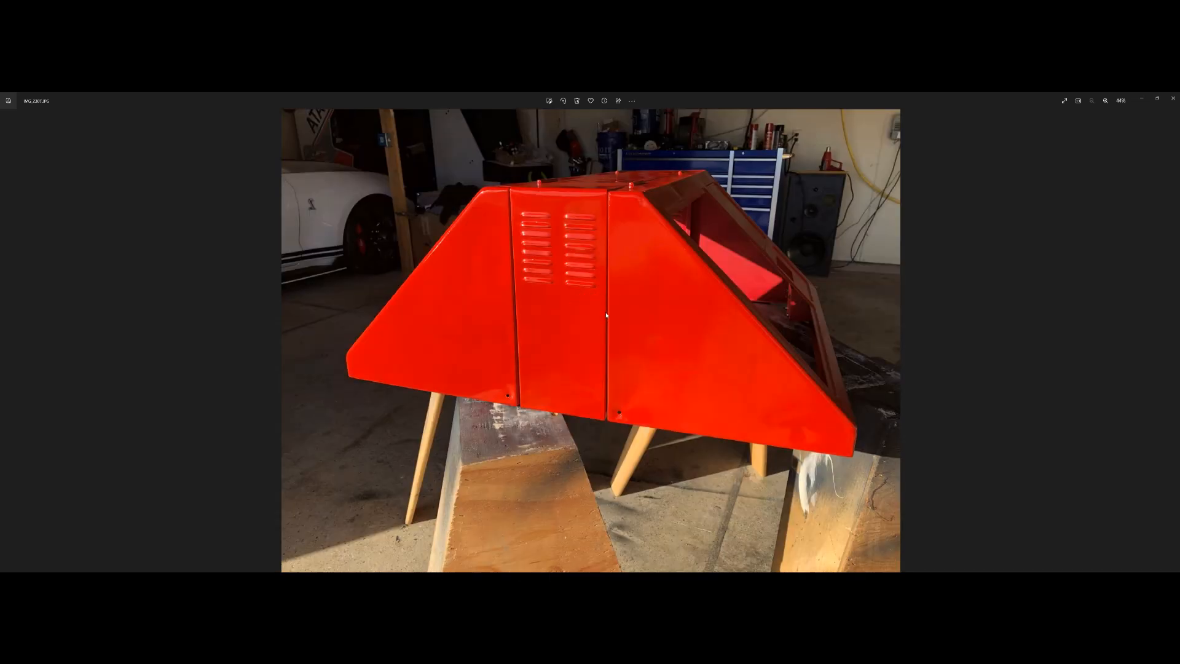
key(Right)
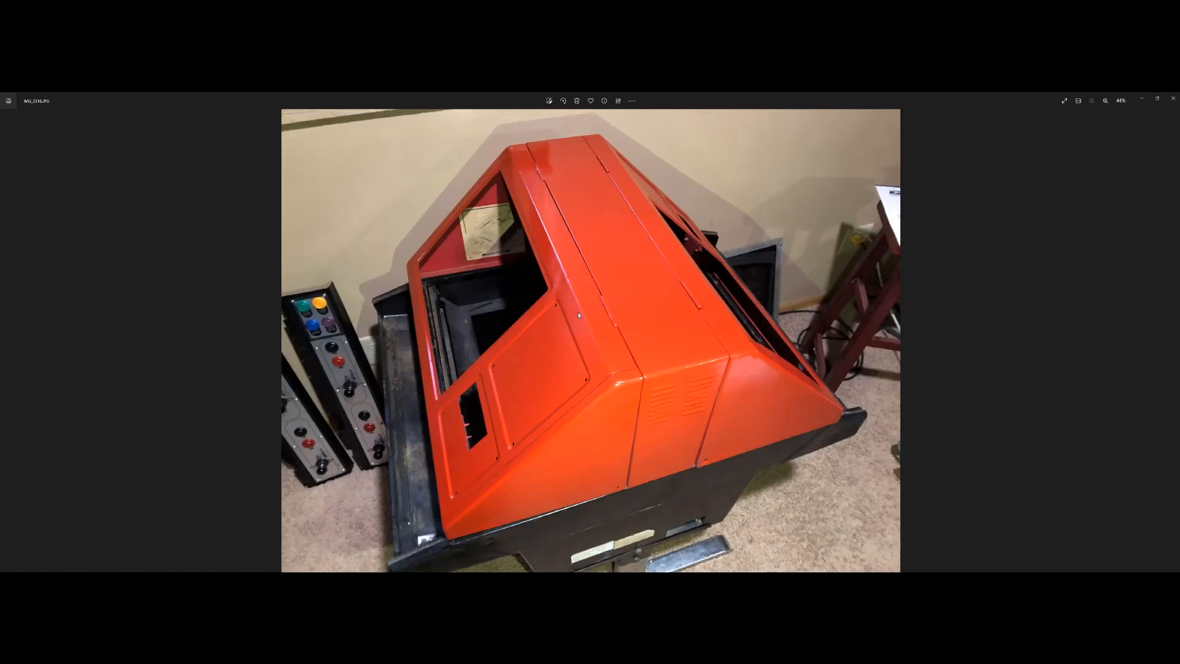
key(Right)
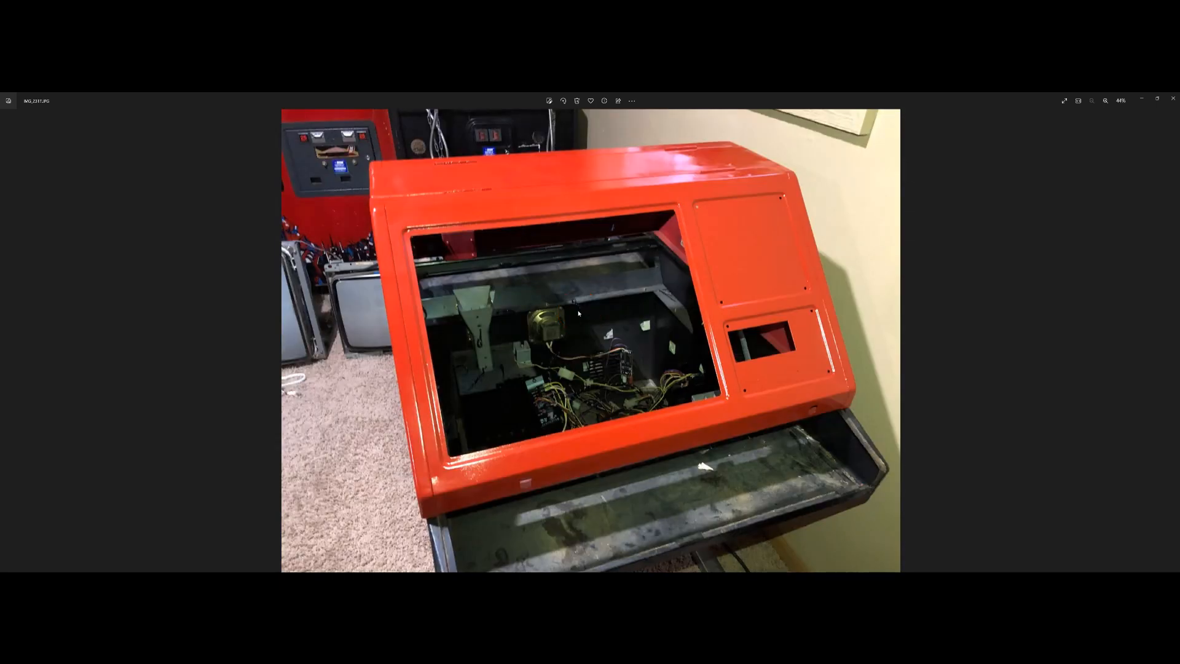
click(586, 314)
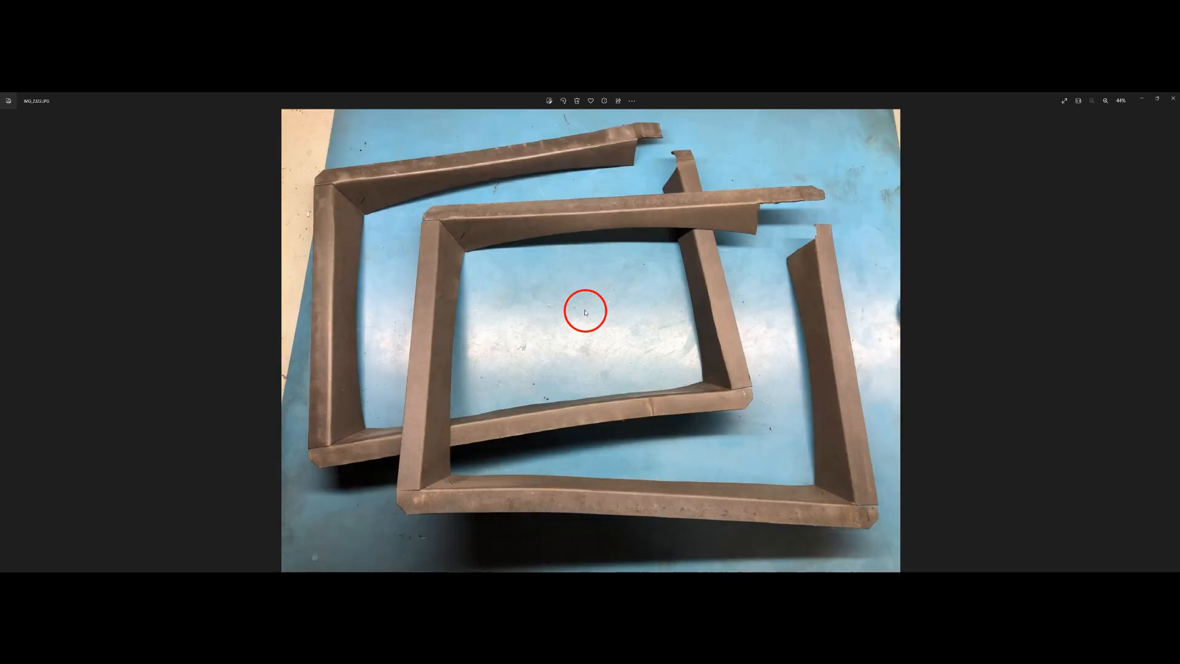
mouse_move(691, 276)
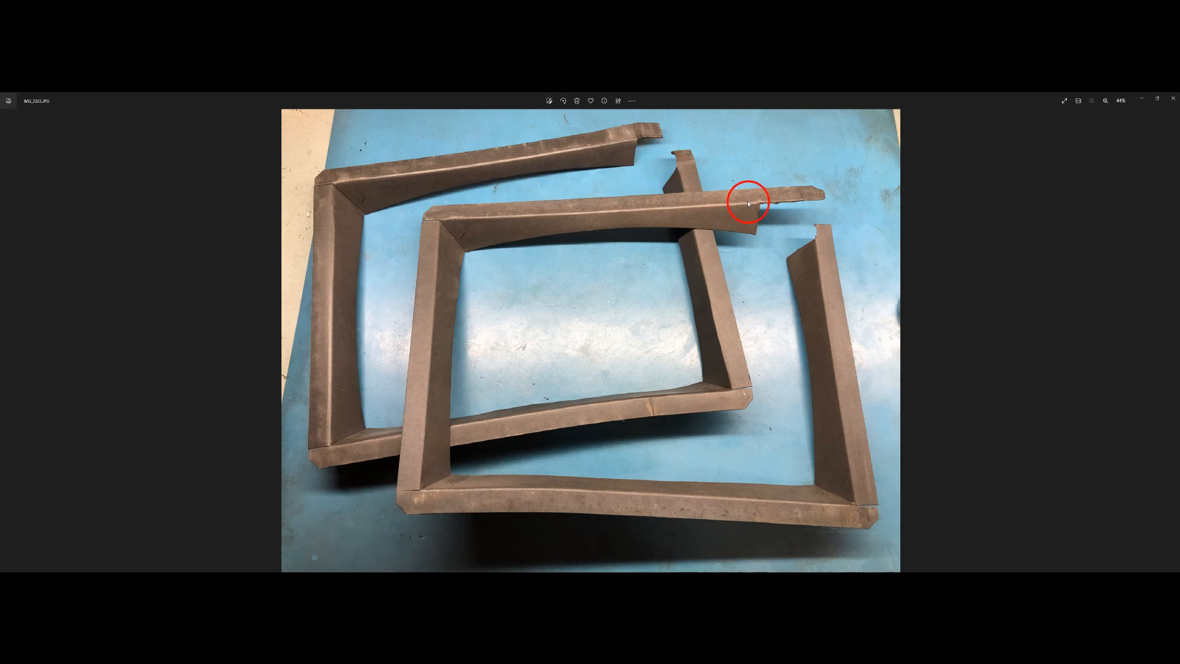
mouse_move(657, 152)
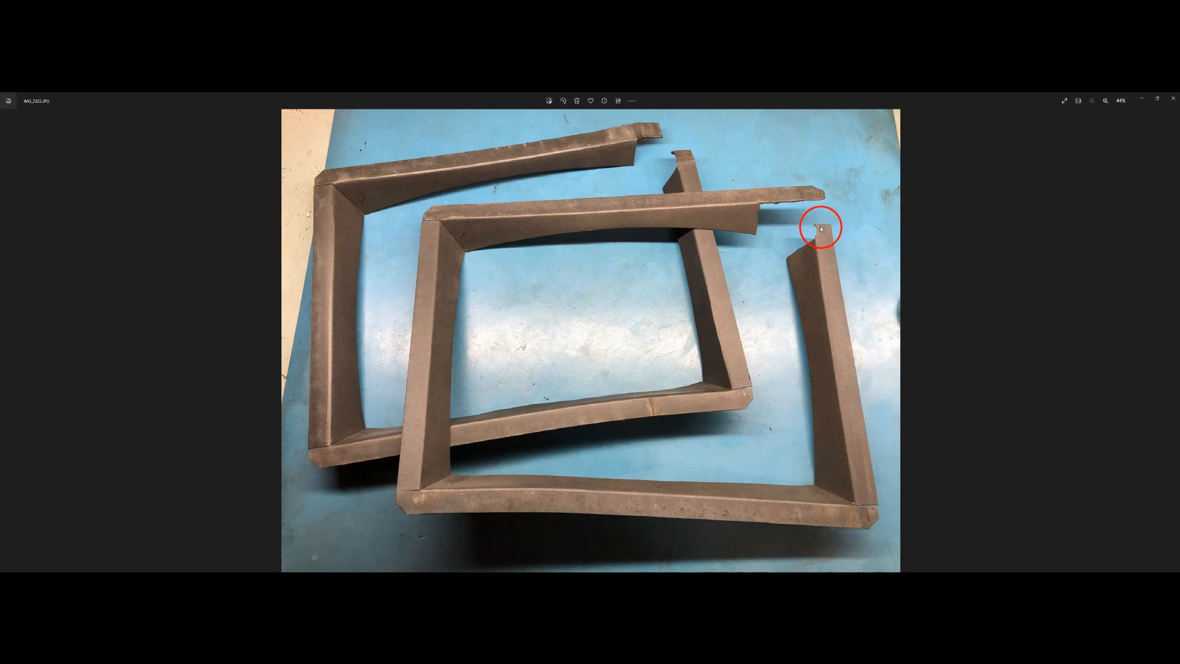
mouse_move(756, 220)
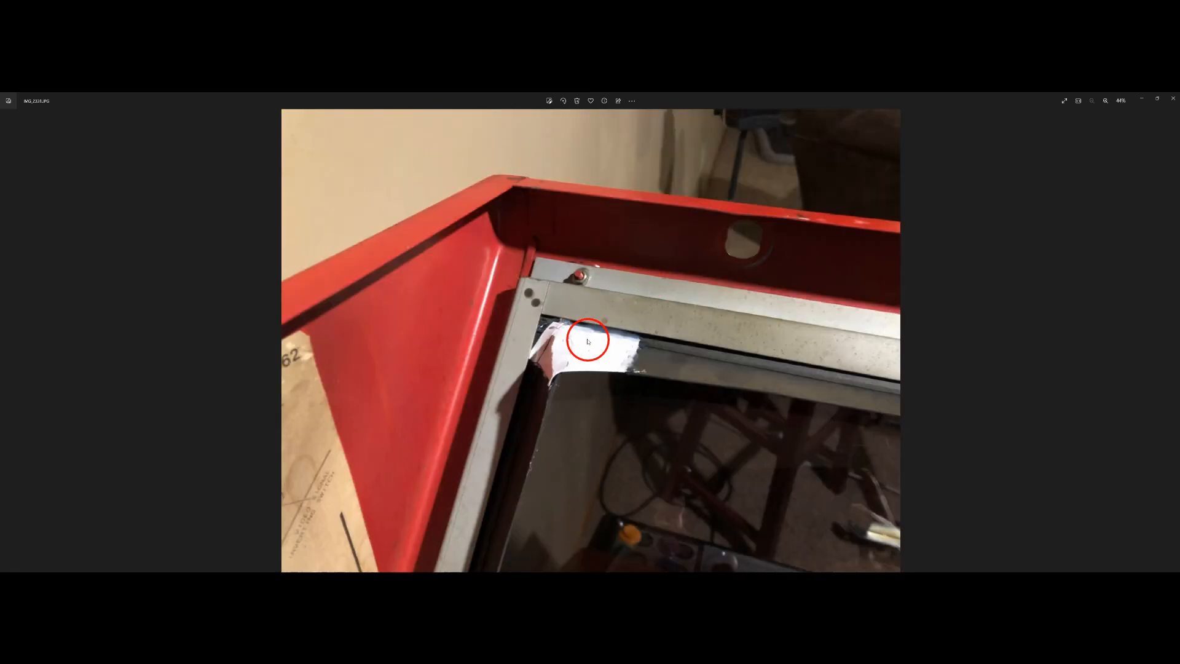
mouse_move(576, 316)
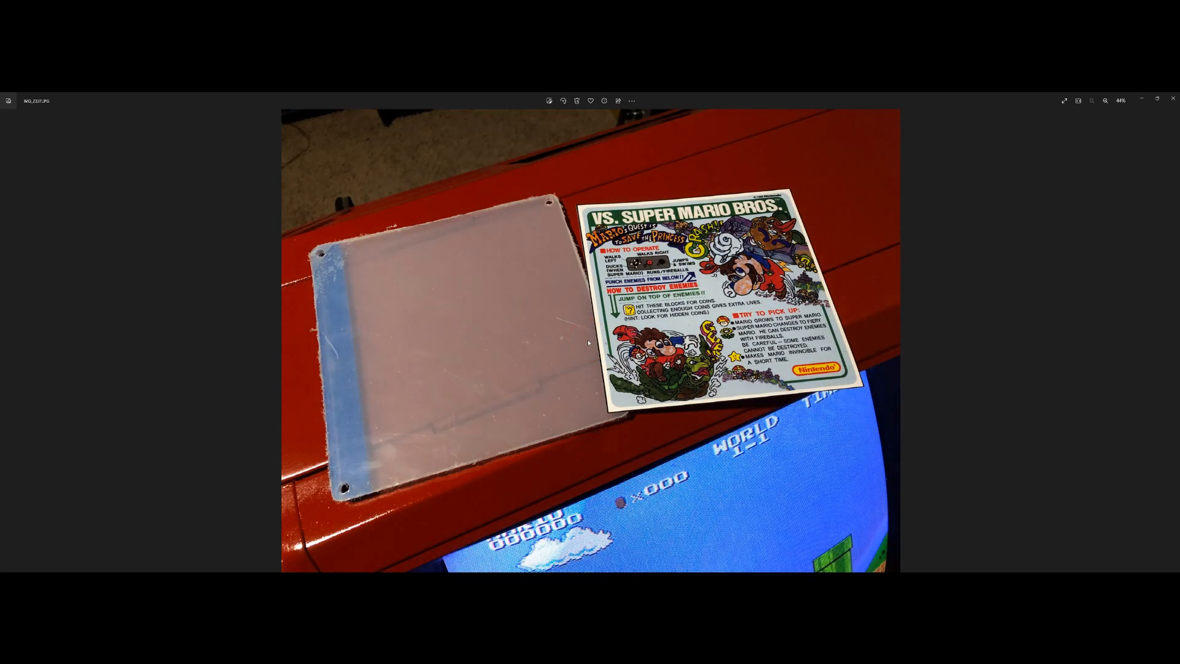
Step: Advance from the acrylic panel and instruction card photo to the next picture
click(507, 343)
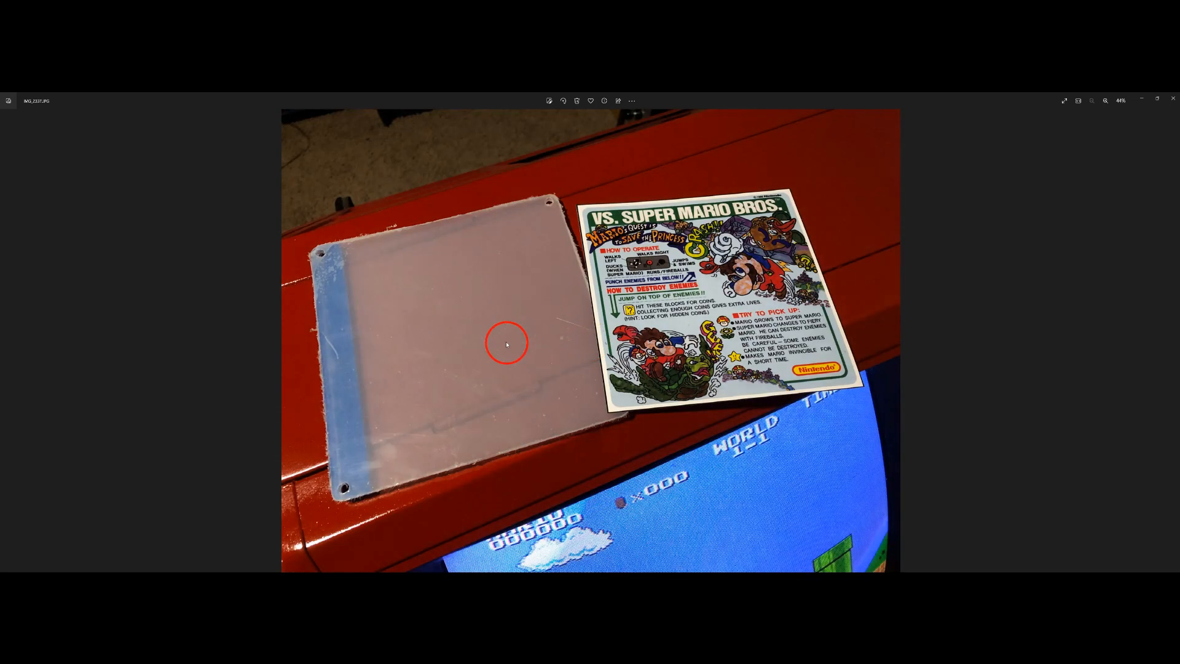
mouse_move(467, 379)
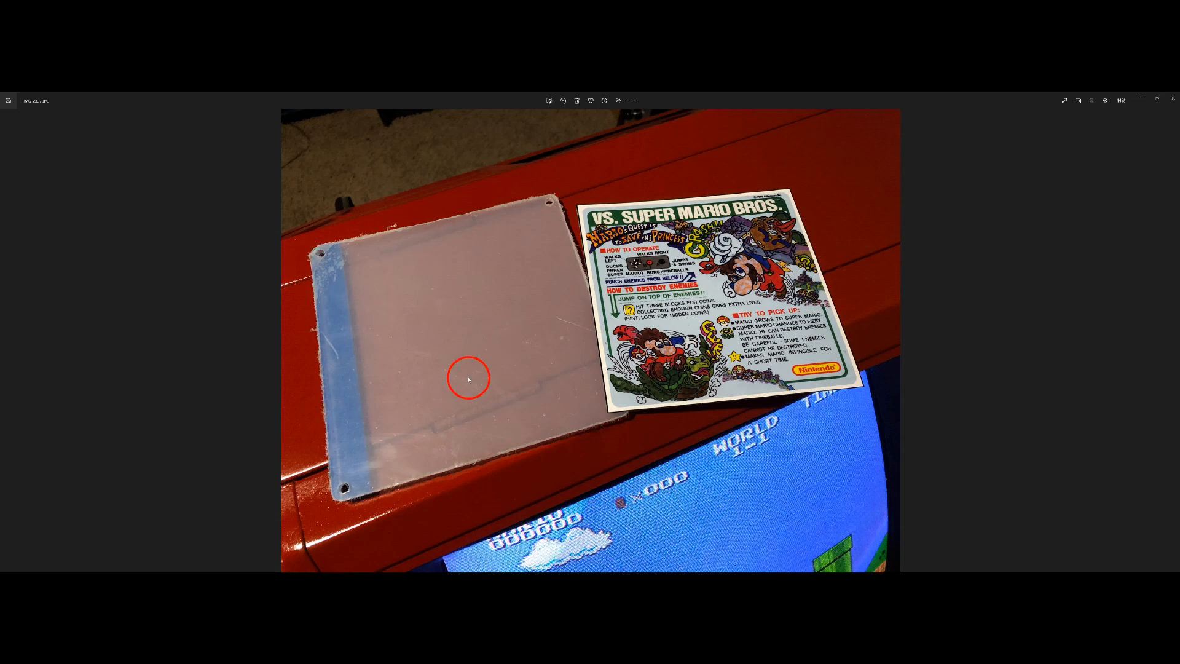
mouse_move(483, 310)
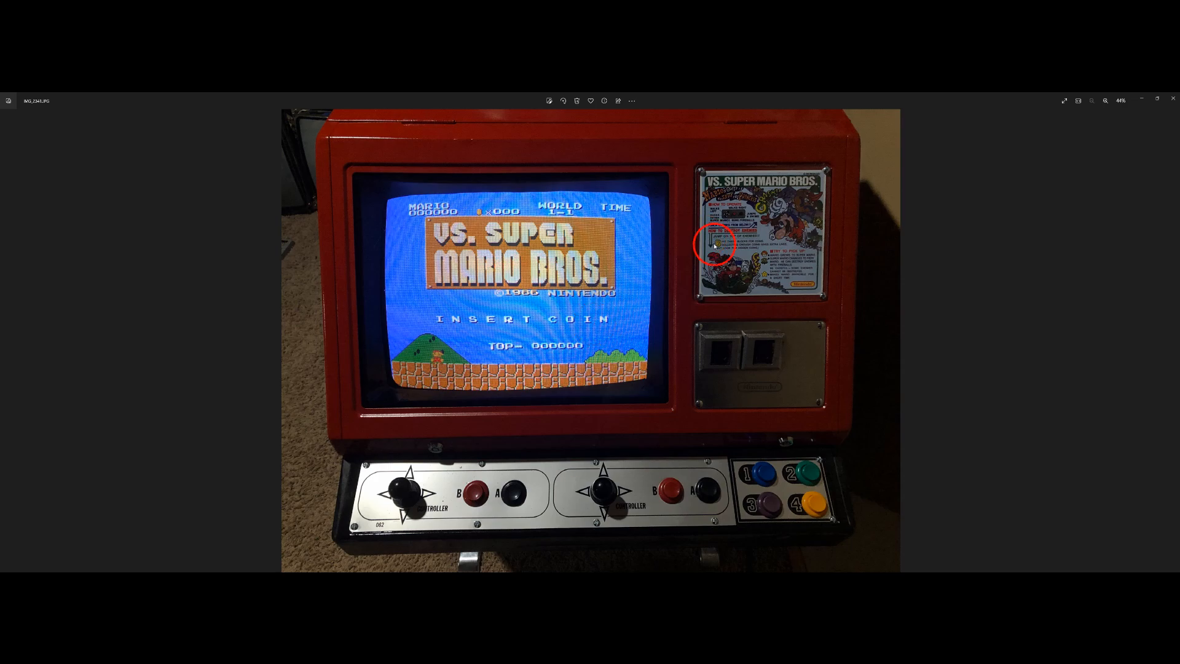
mouse_move(711, 354)
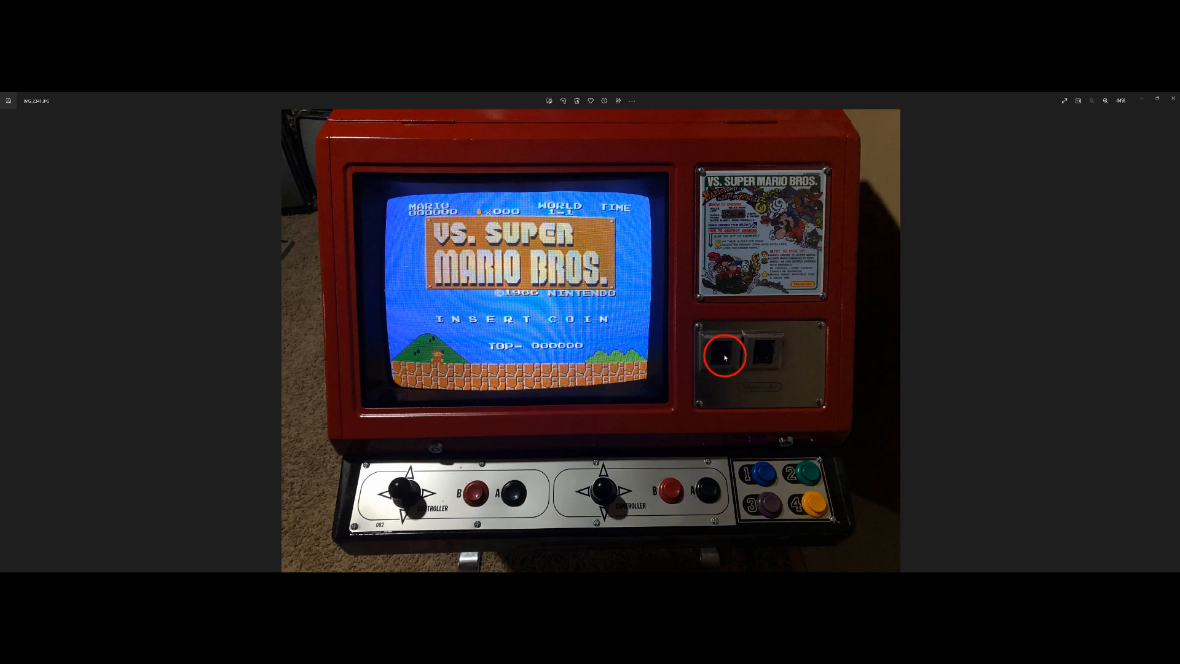
mouse_move(761, 356)
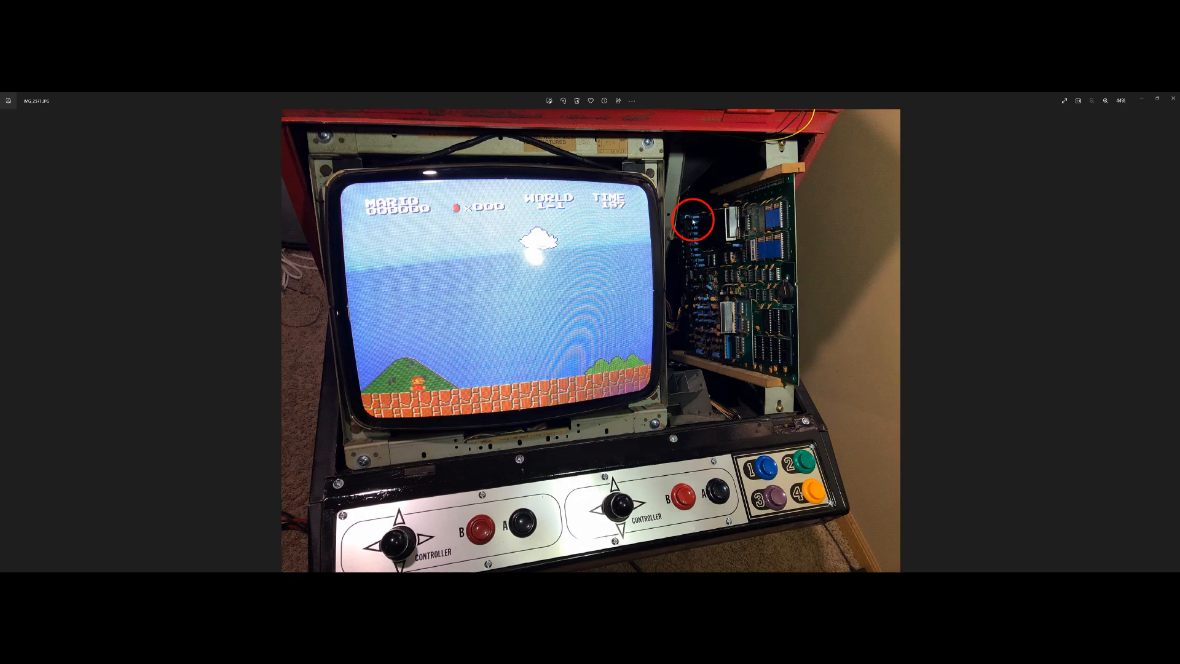
mouse_move(634, 301)
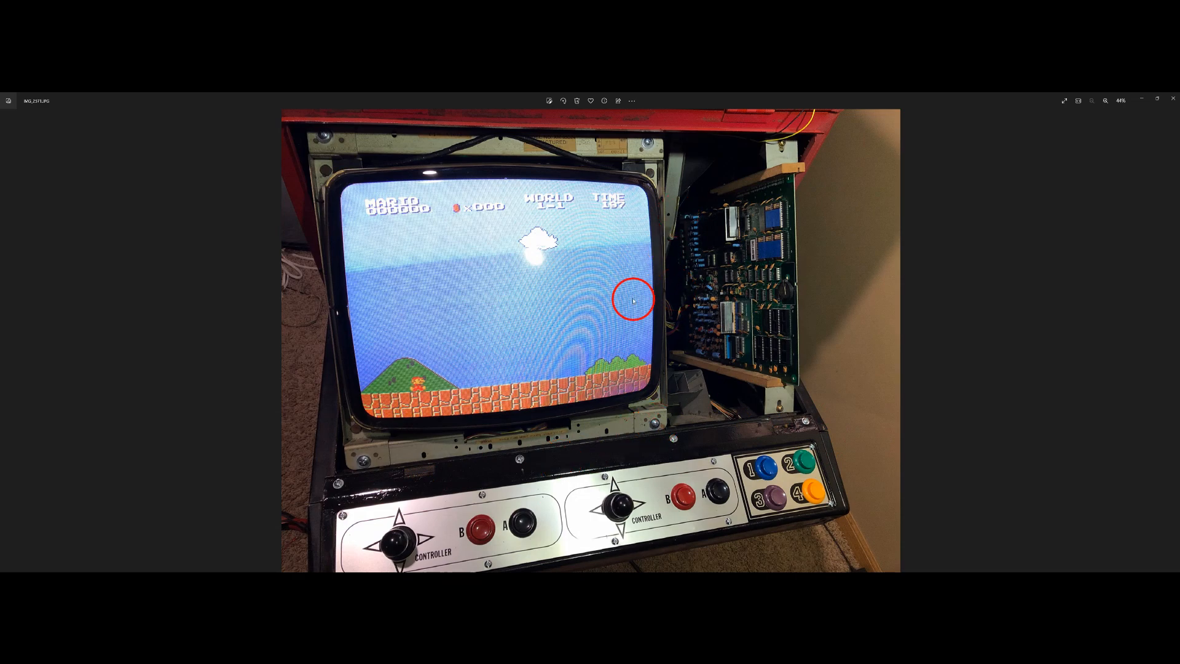
mouse_move(744, 260)
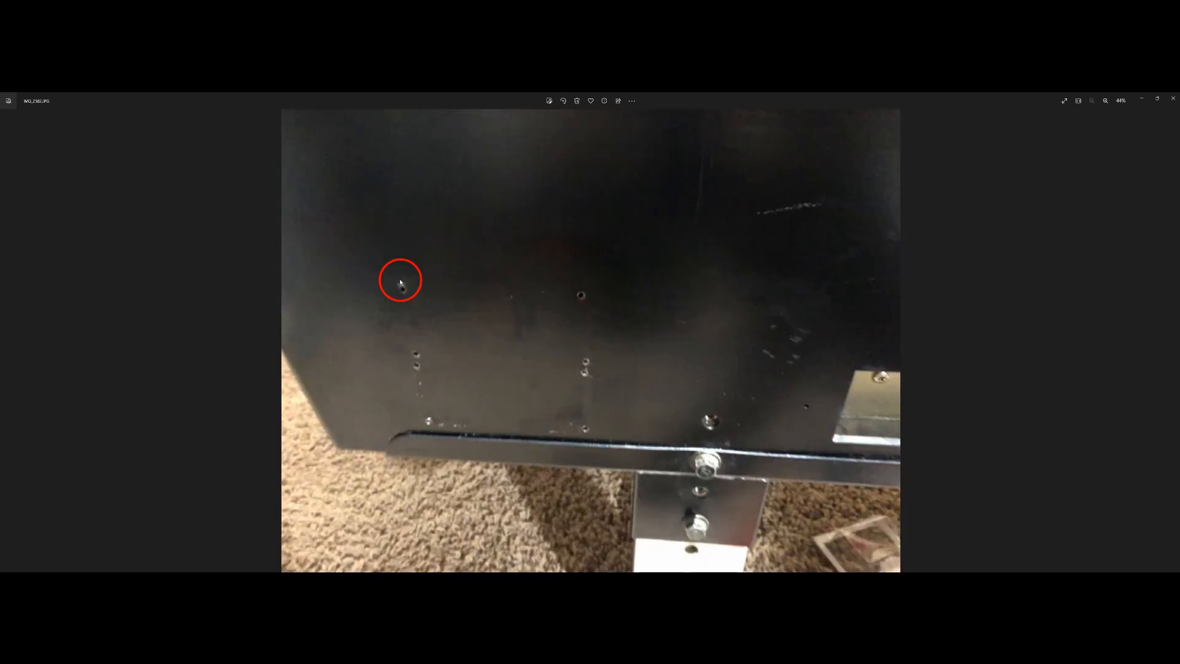
mouse_move(466, 328)
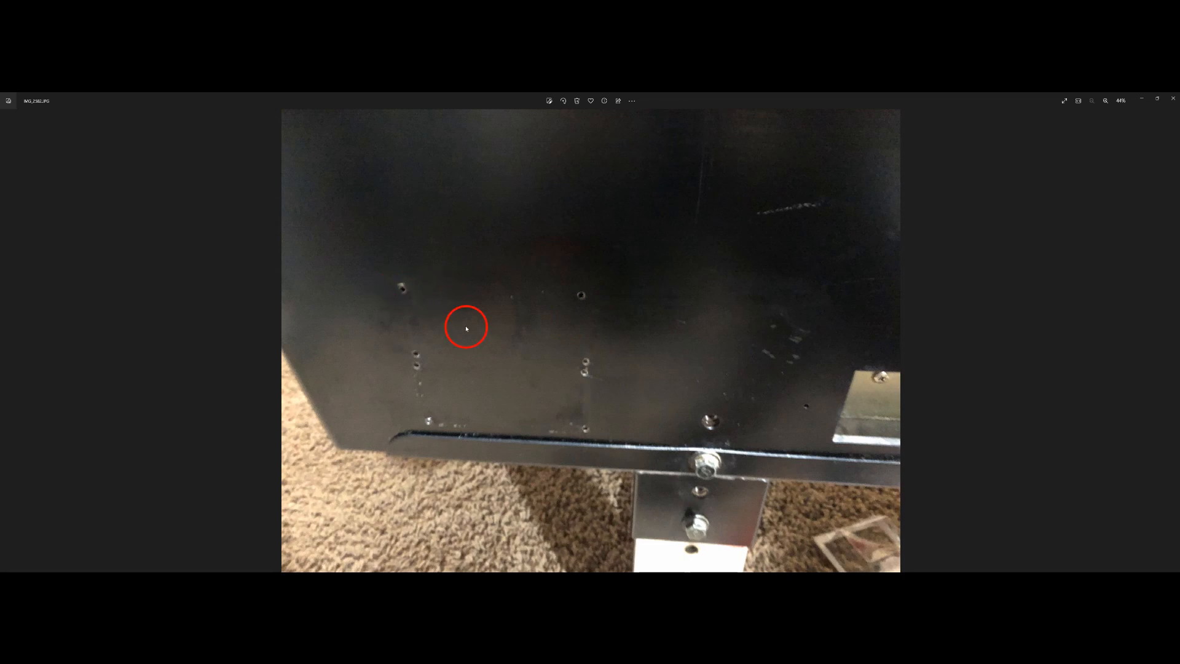
mouse_move(583, 366)
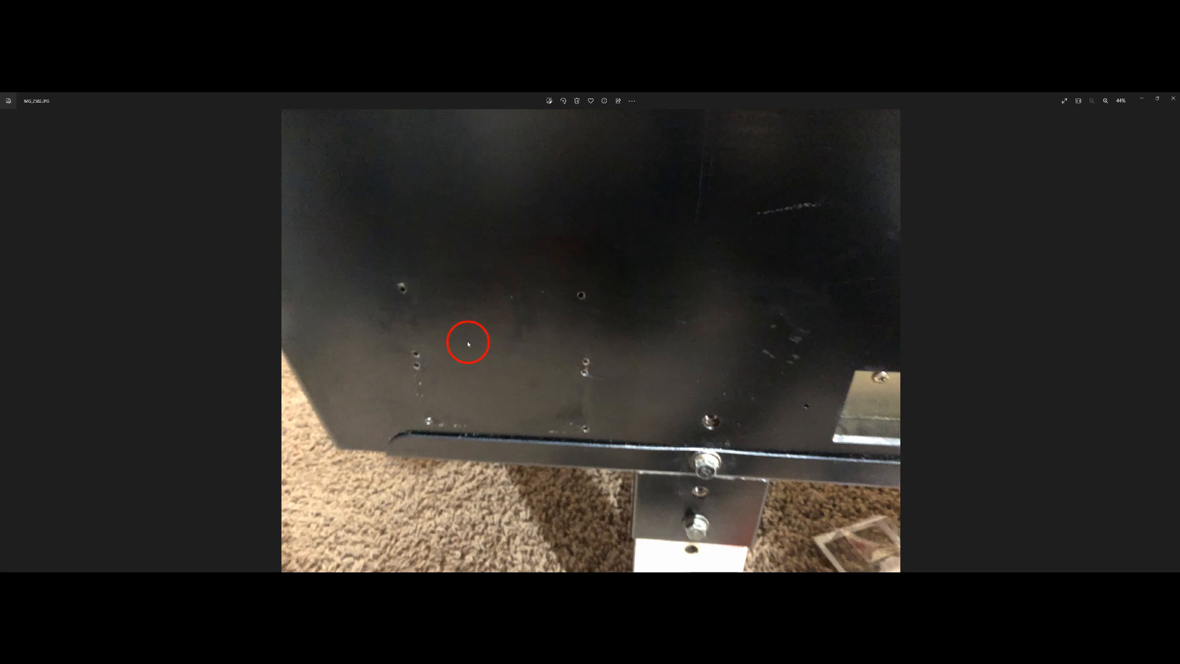
mouse_move(535, 377)
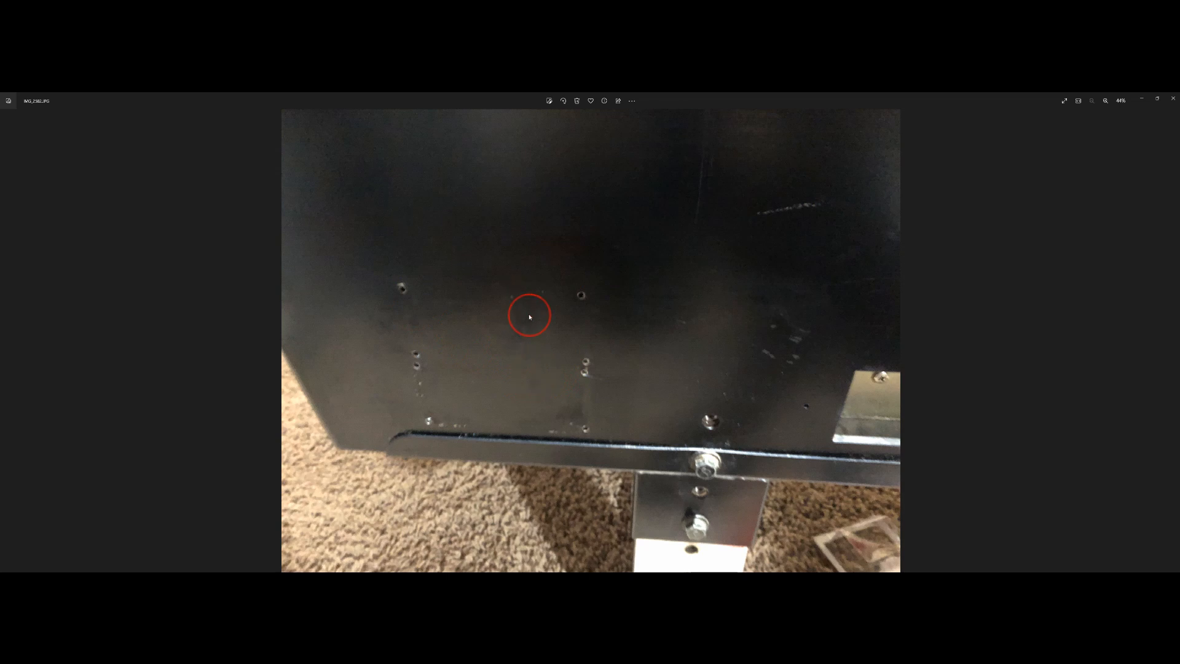
mouse_move(548, 373)
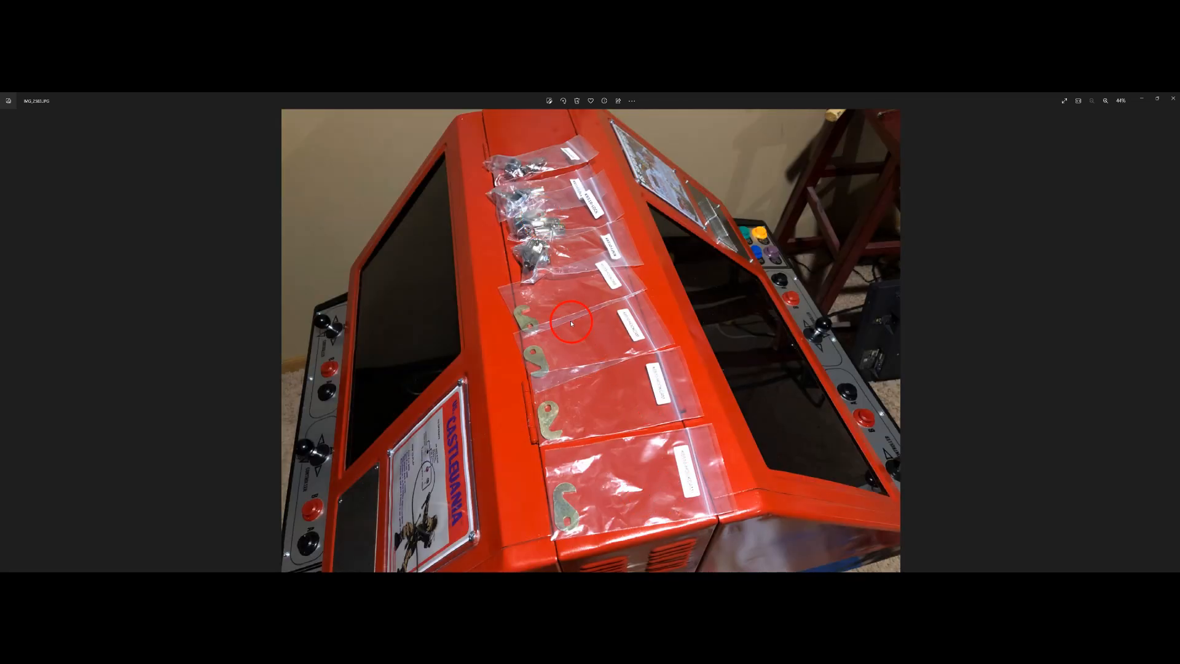
Step: Advance past the labelled lock bags close-up to the finished cabinet
key(Right)
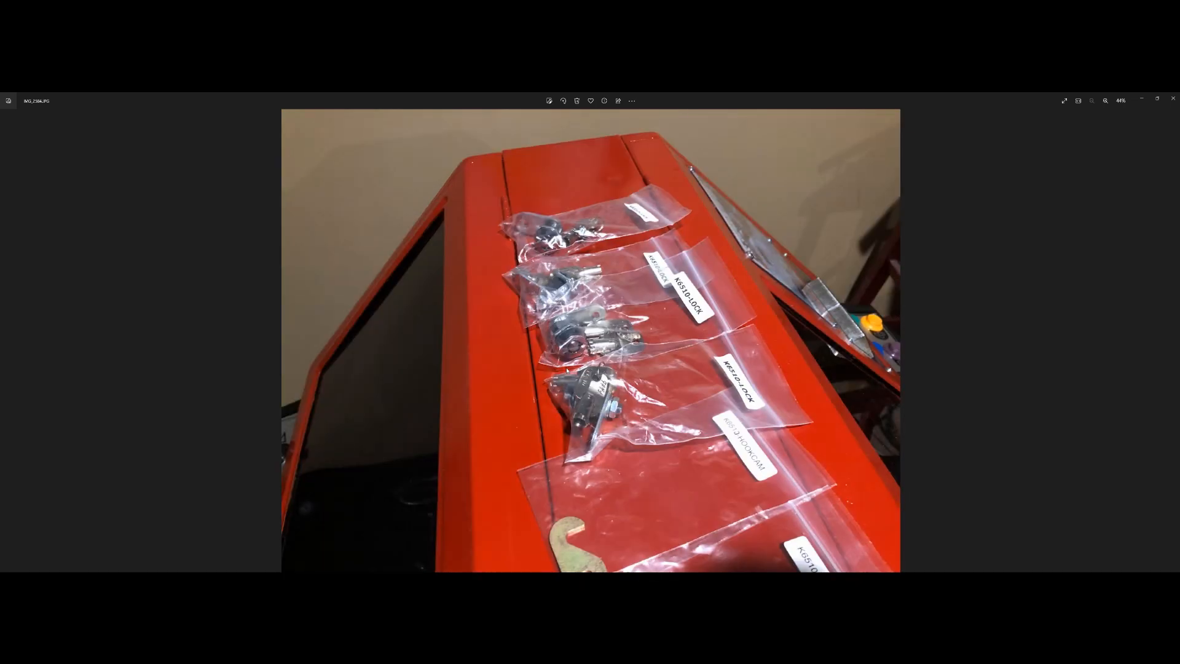
key(Right)
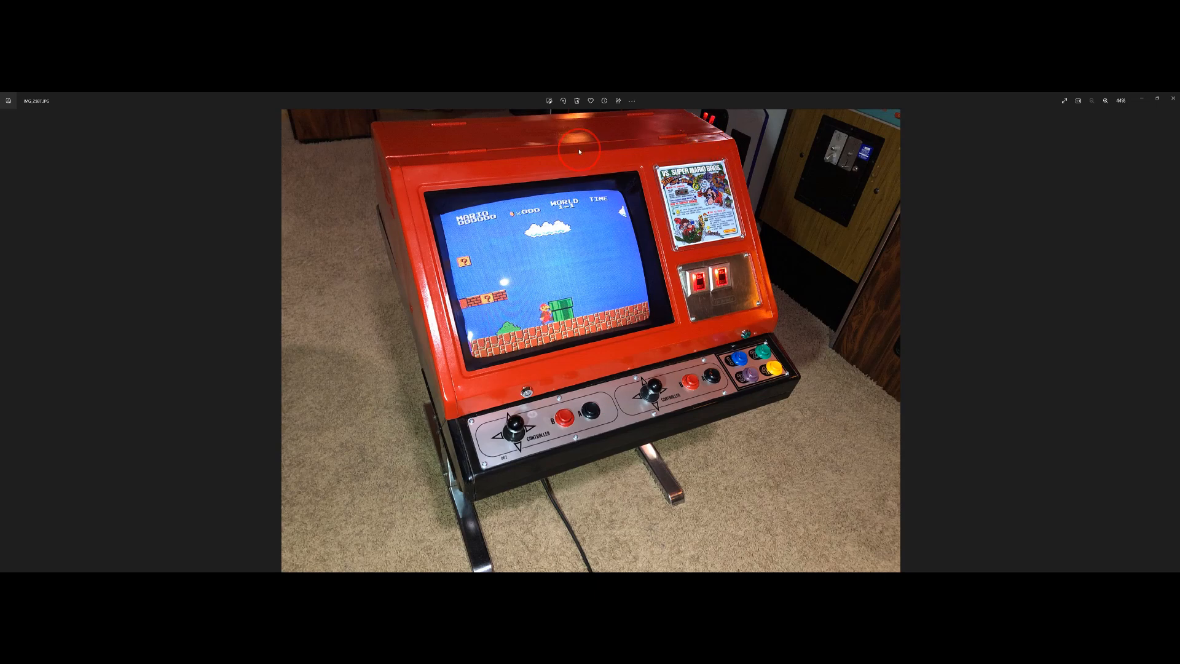
mouse_move(490, 137)
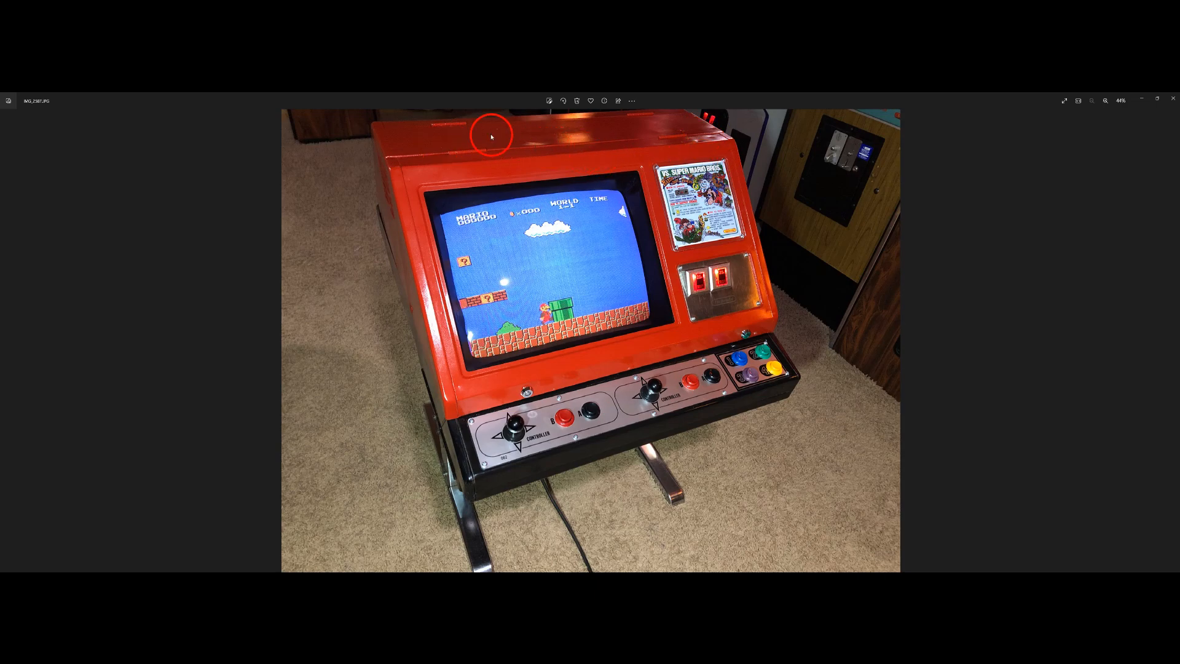
mouse_move(620, 136)
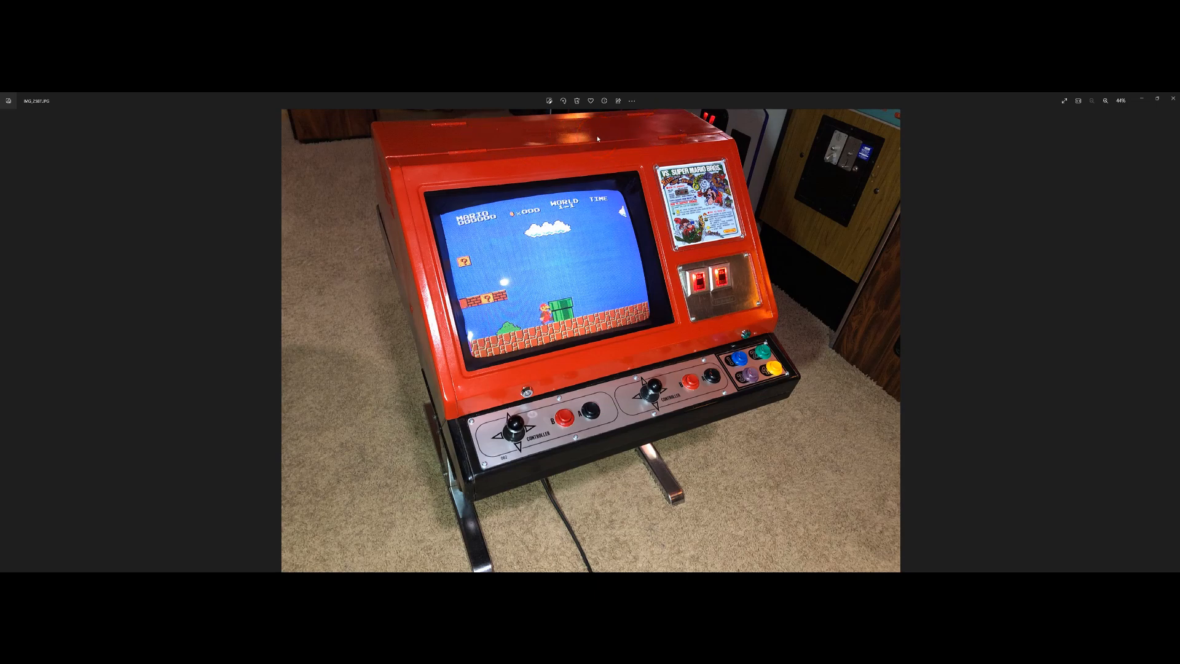
Step: Advance to the wide shot of the red cabinet on its chrome legs beside other arcade machines
click(594, 157)
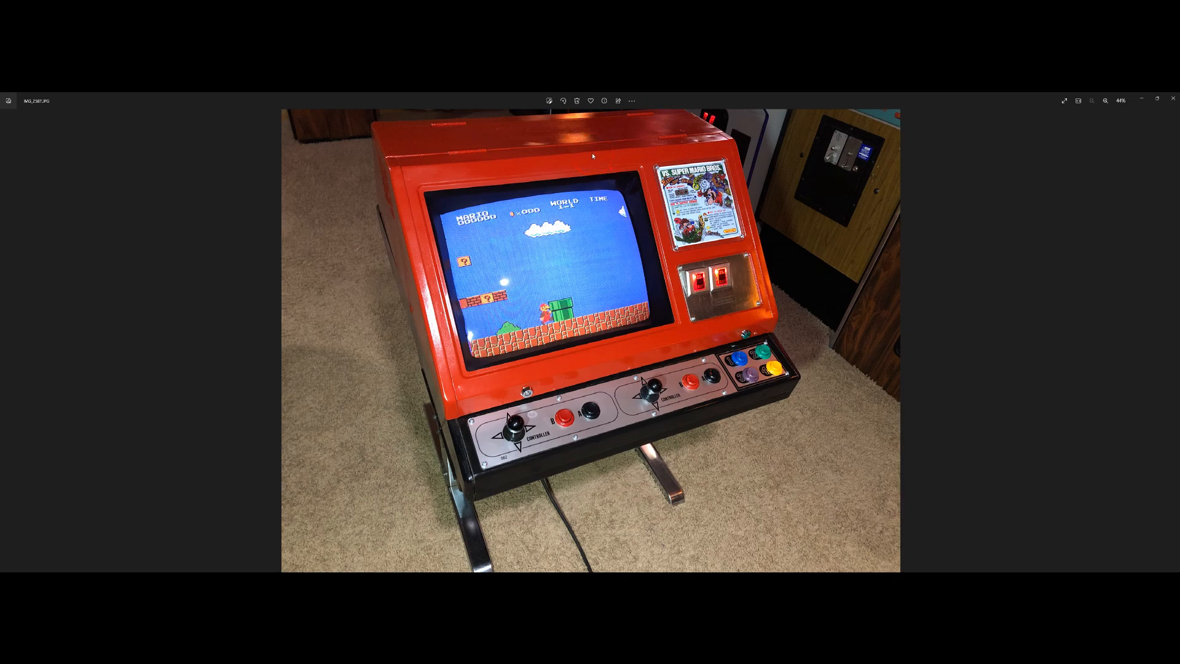
click(706, 141)
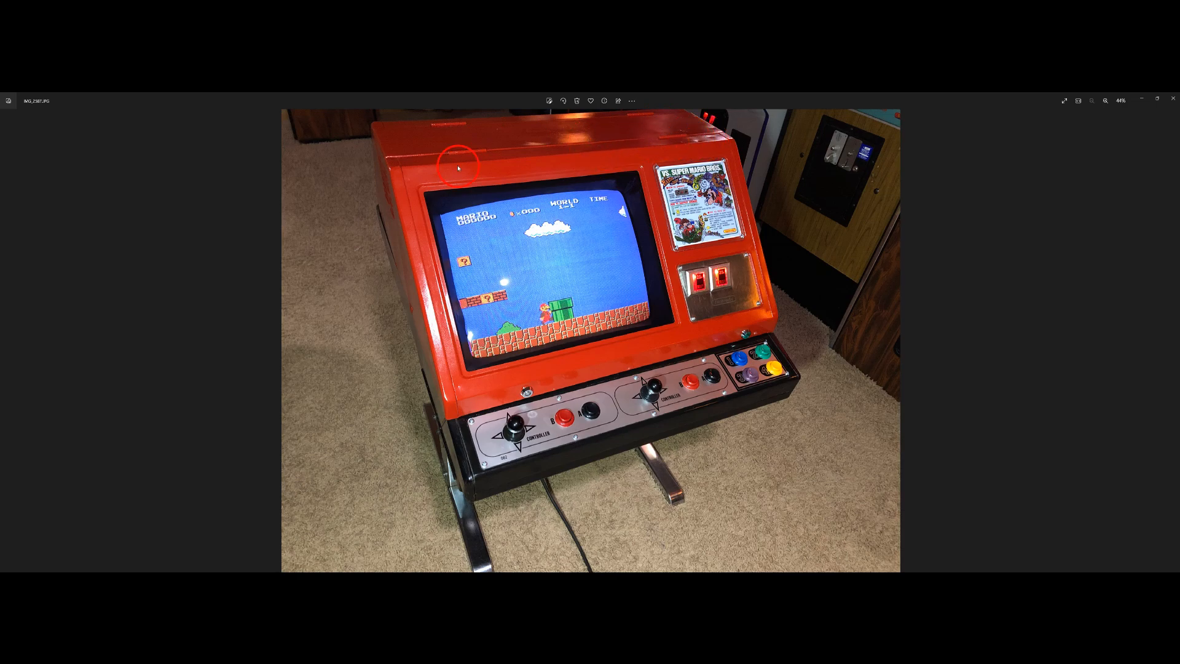
mouse_move(641, 141)
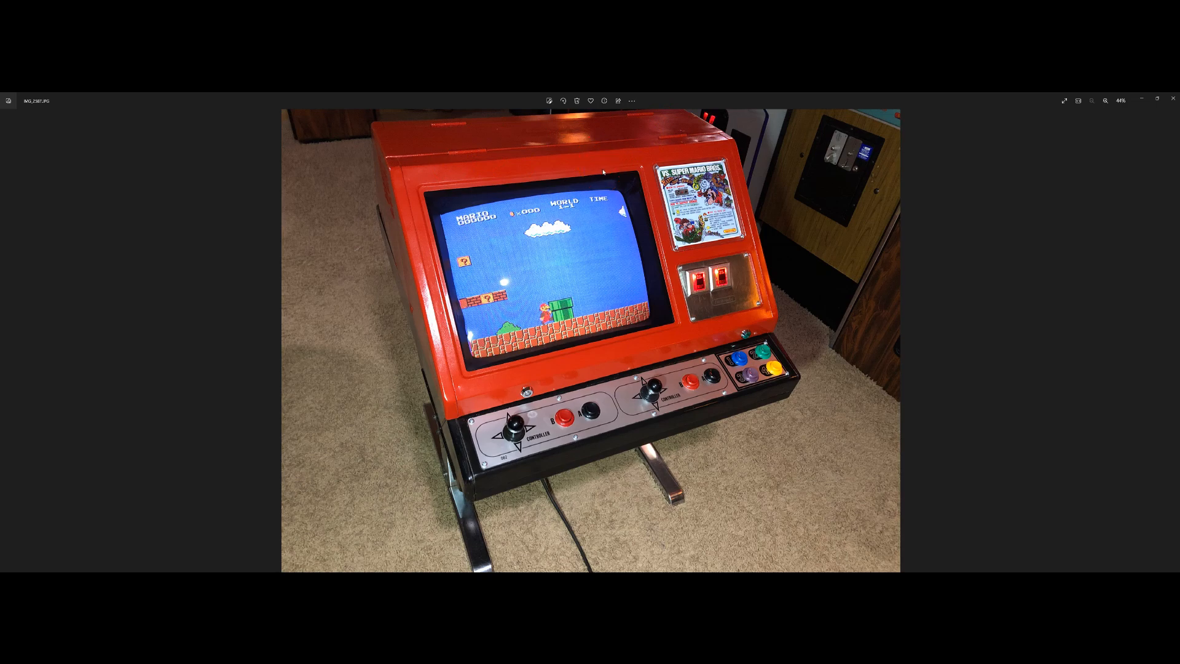
click(606, 175)
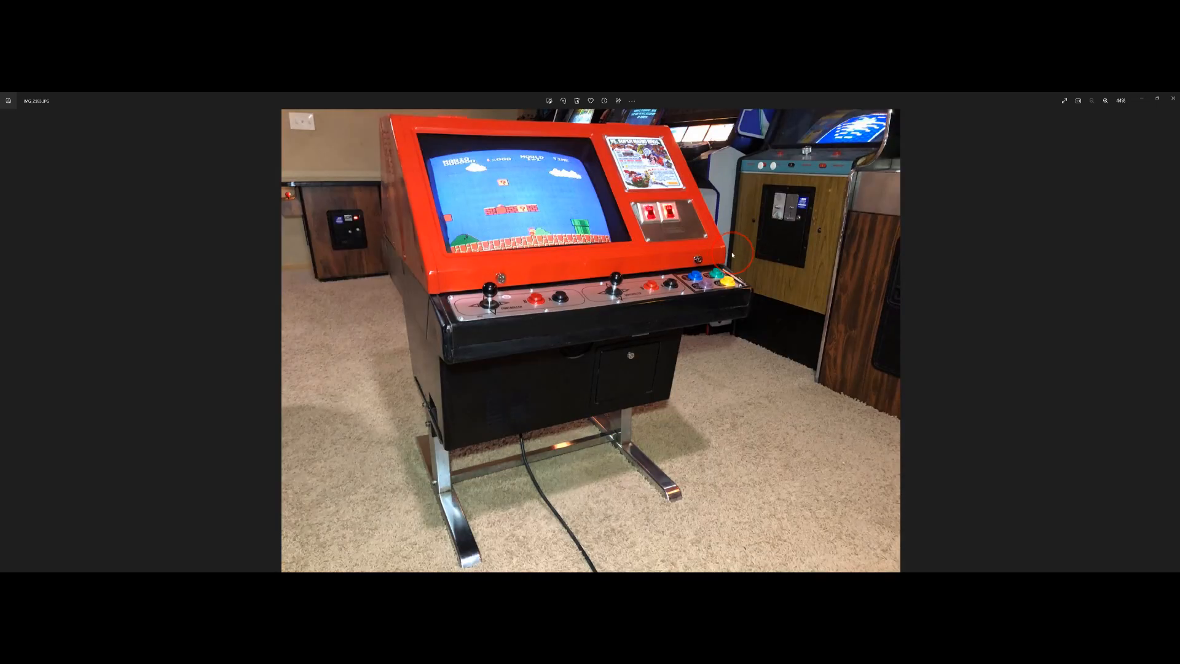
Step: Skip the Castlevania cabinet photo to reach the lit Vs. Super Mario Bros. close-up
key(Right)
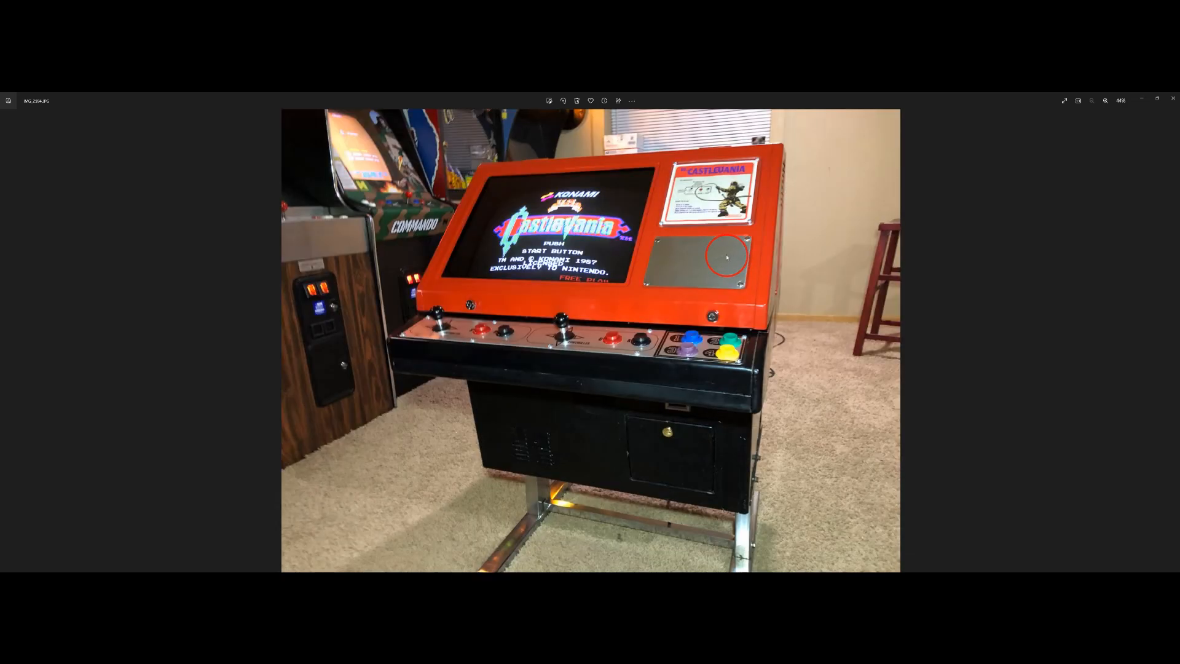
mouse_move(667, 457)
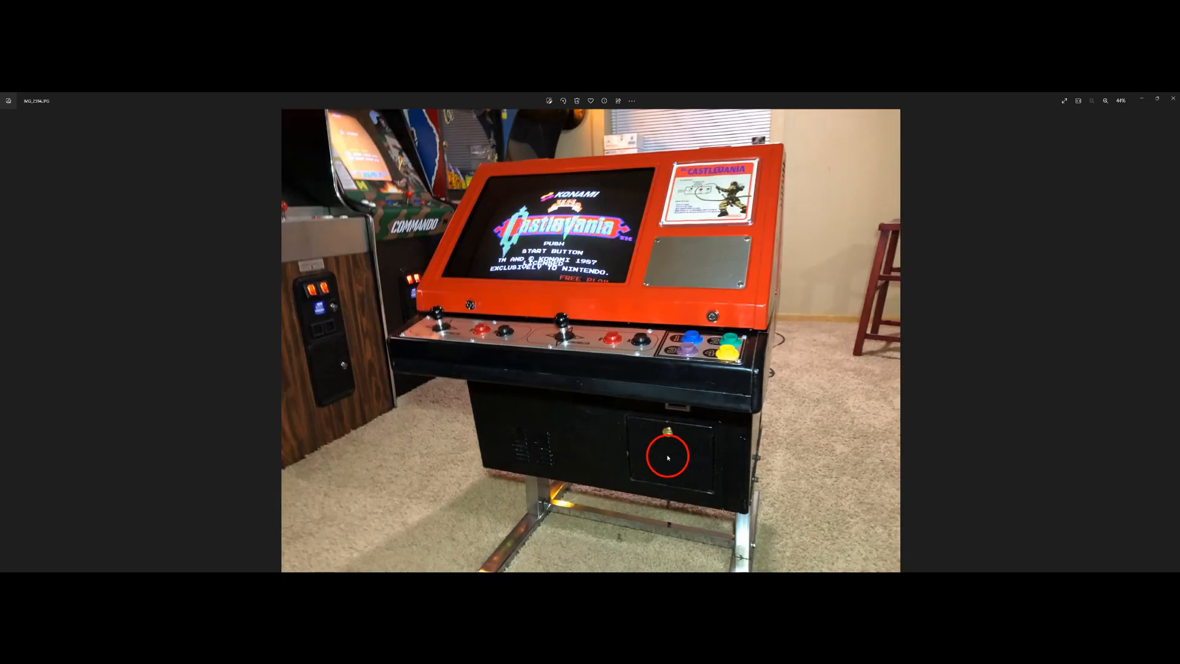
key(Right)
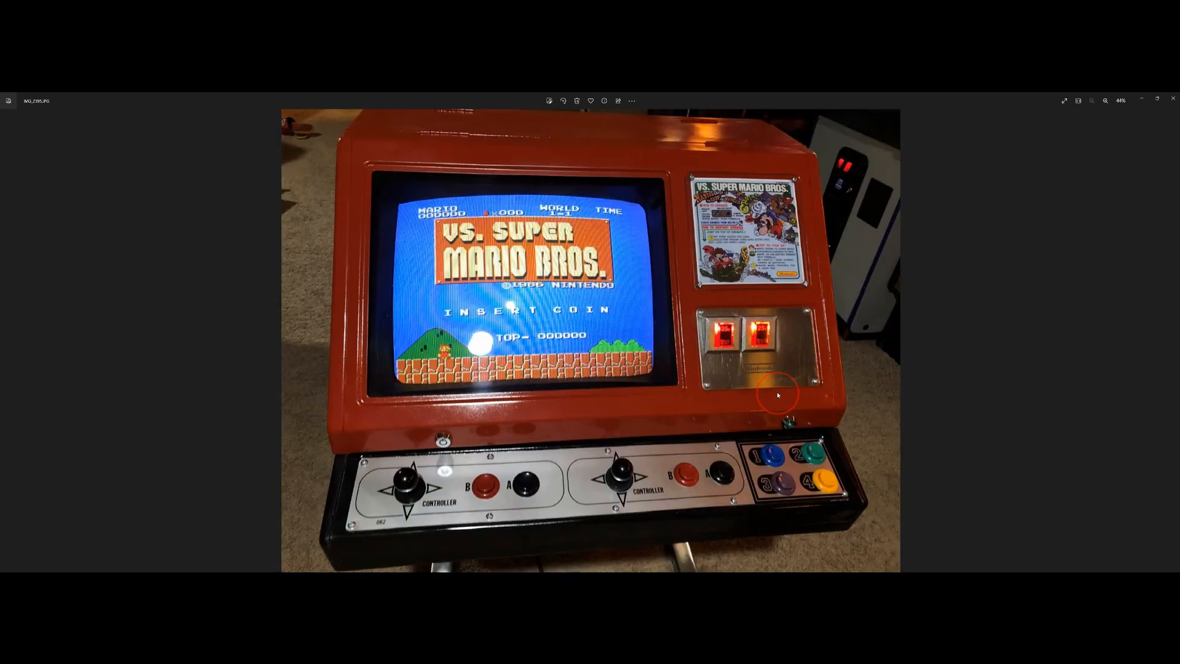